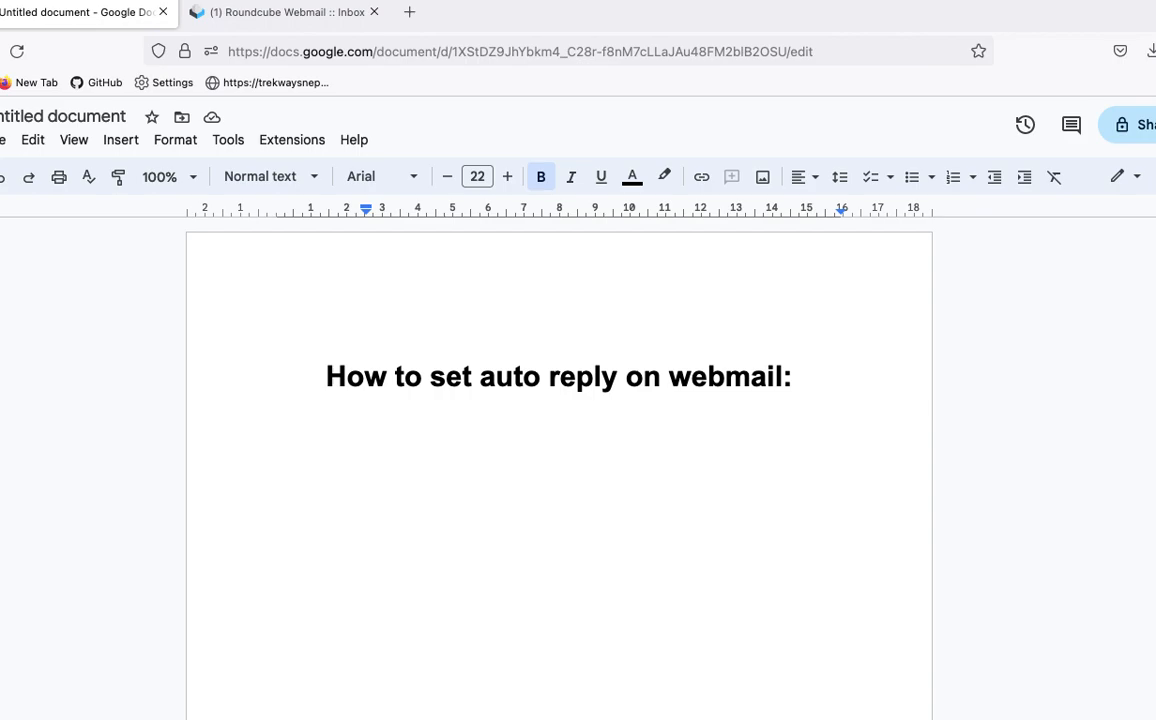
mouse_move(972, 4)
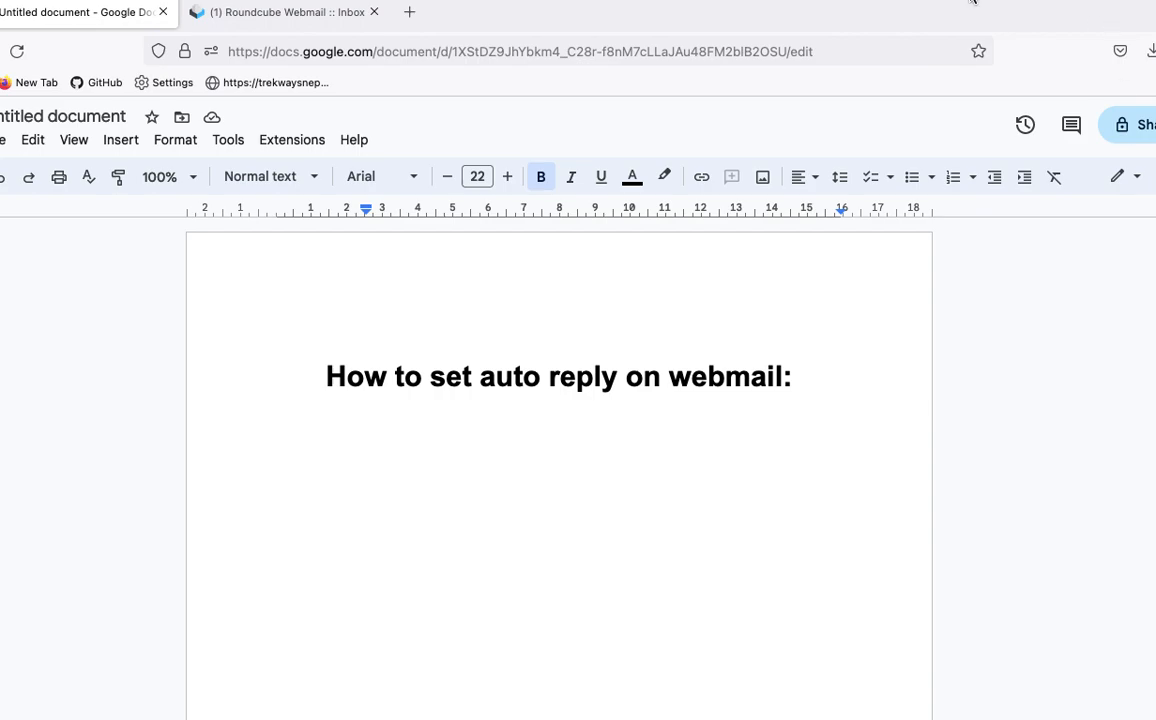
Leave the Roundcube inbox for the cPanel Webmail Home page.
click(284, 12)
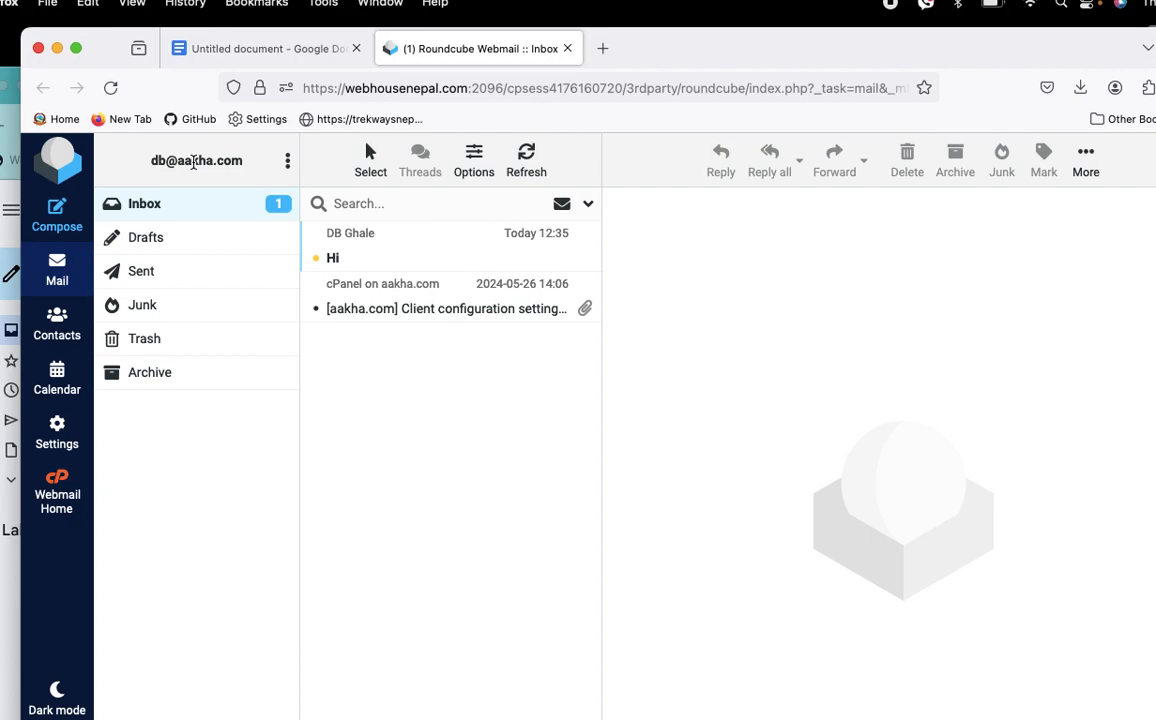
mouse_move(368, 236)
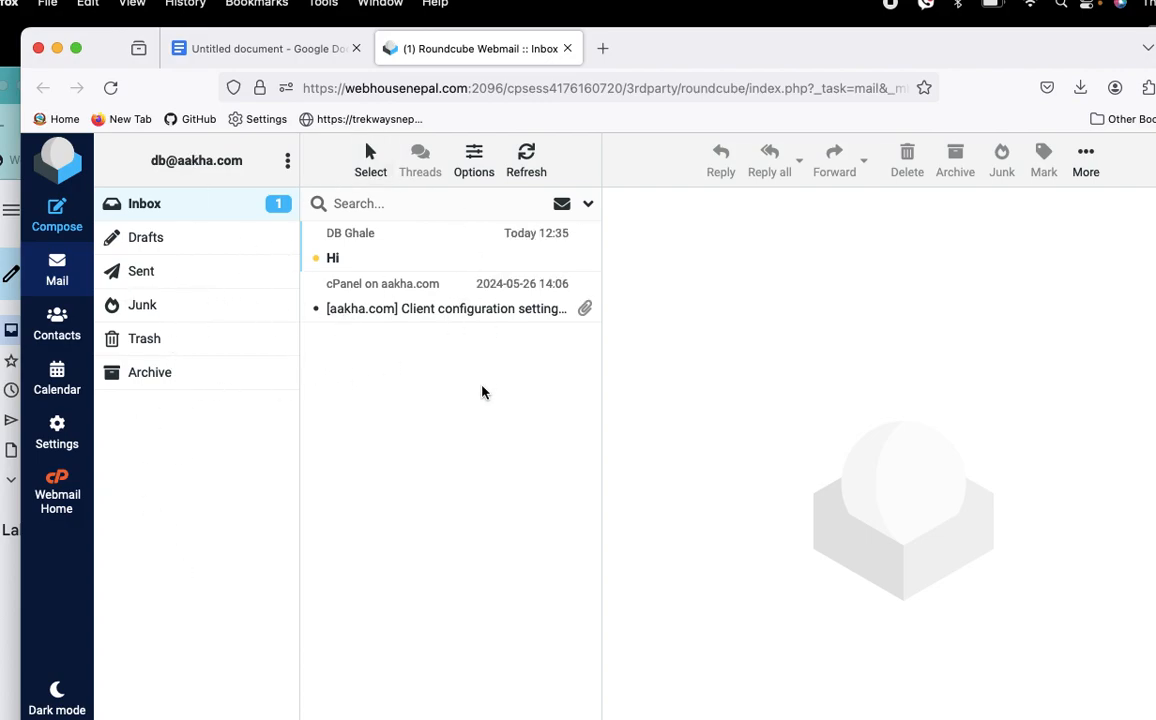
mouse_move(56, 490)
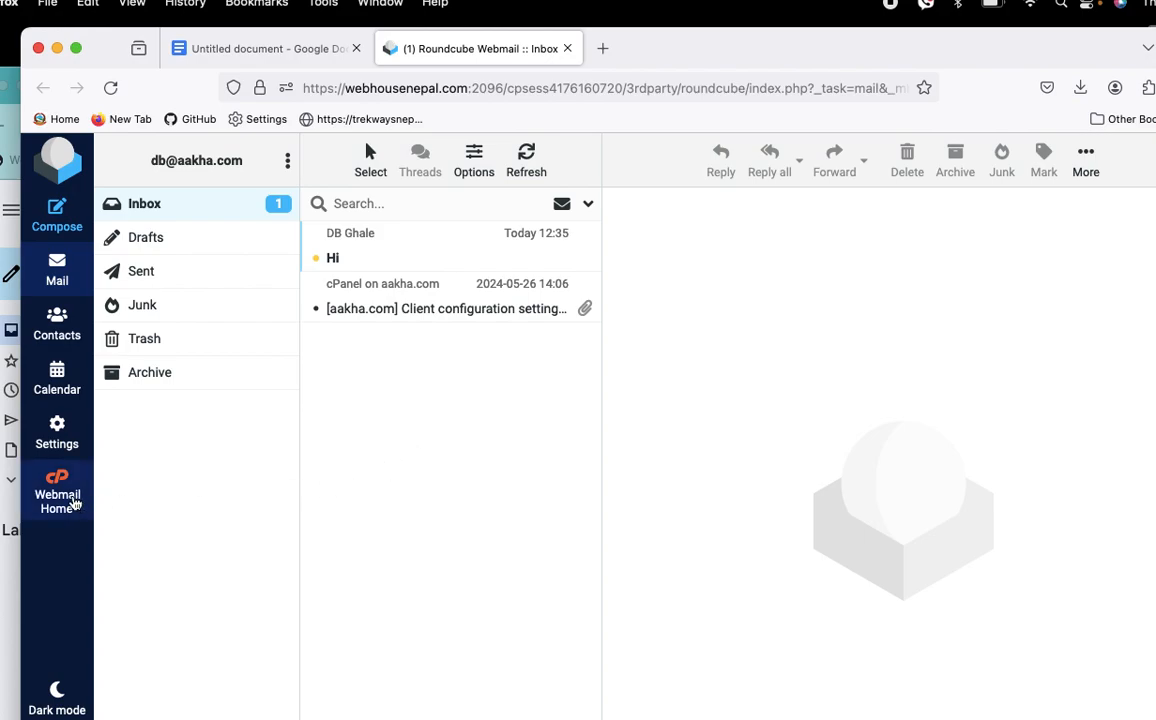
click(56, 500)
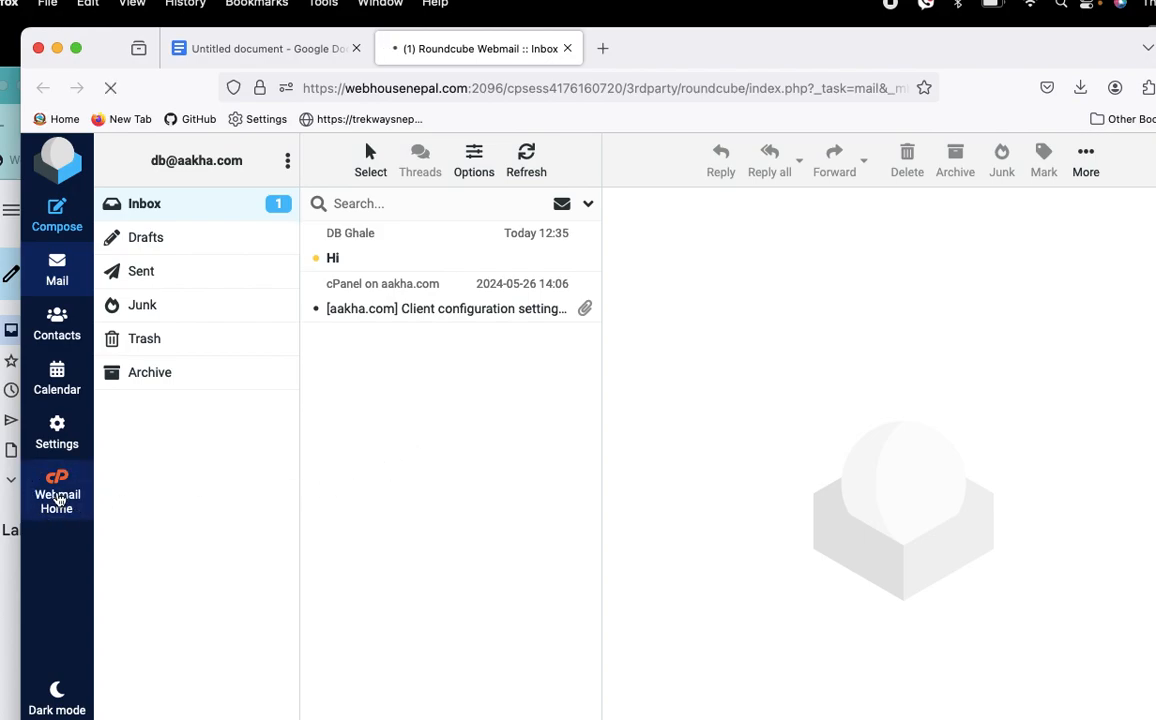
Load the cPanel Webmail home page and look over its inbox and mailbox options.
click(56, 500)
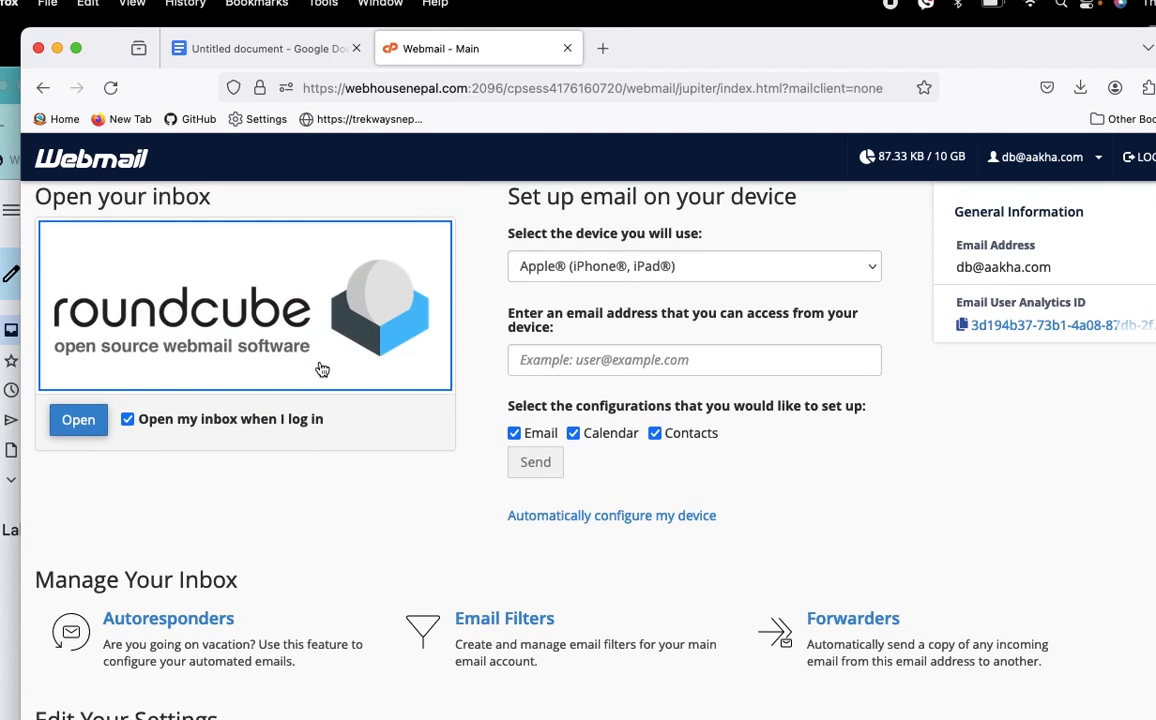
mouse_move(328, 408)
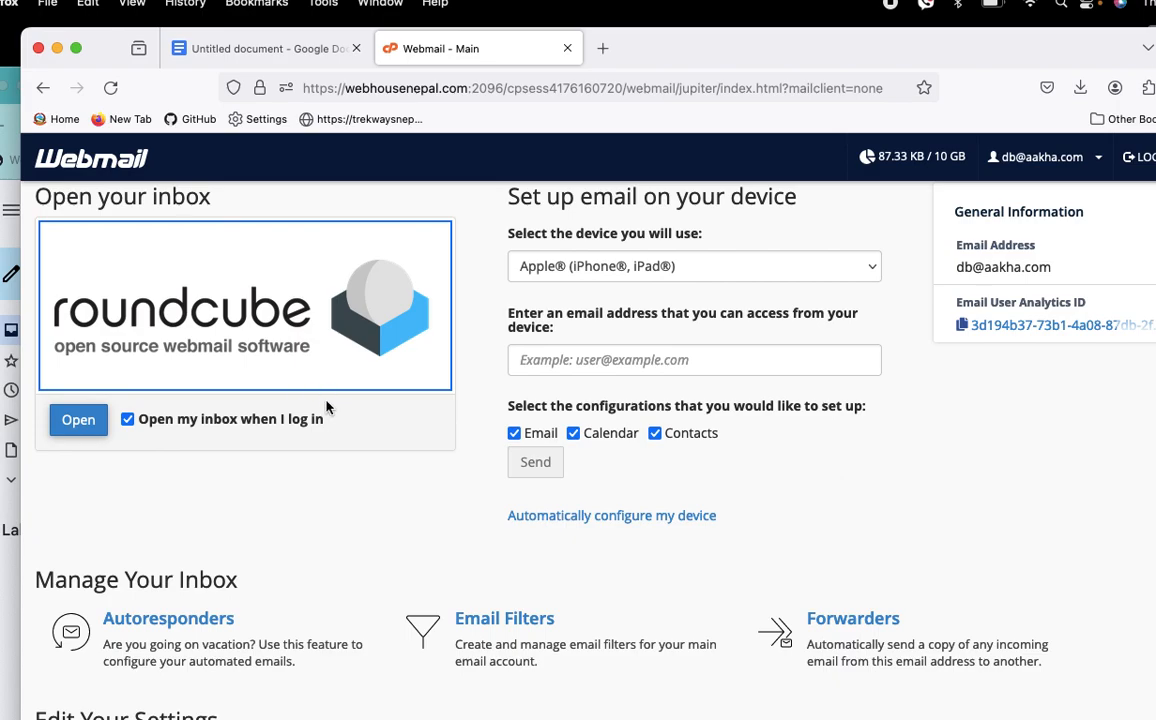
mouse_move(304, 506)
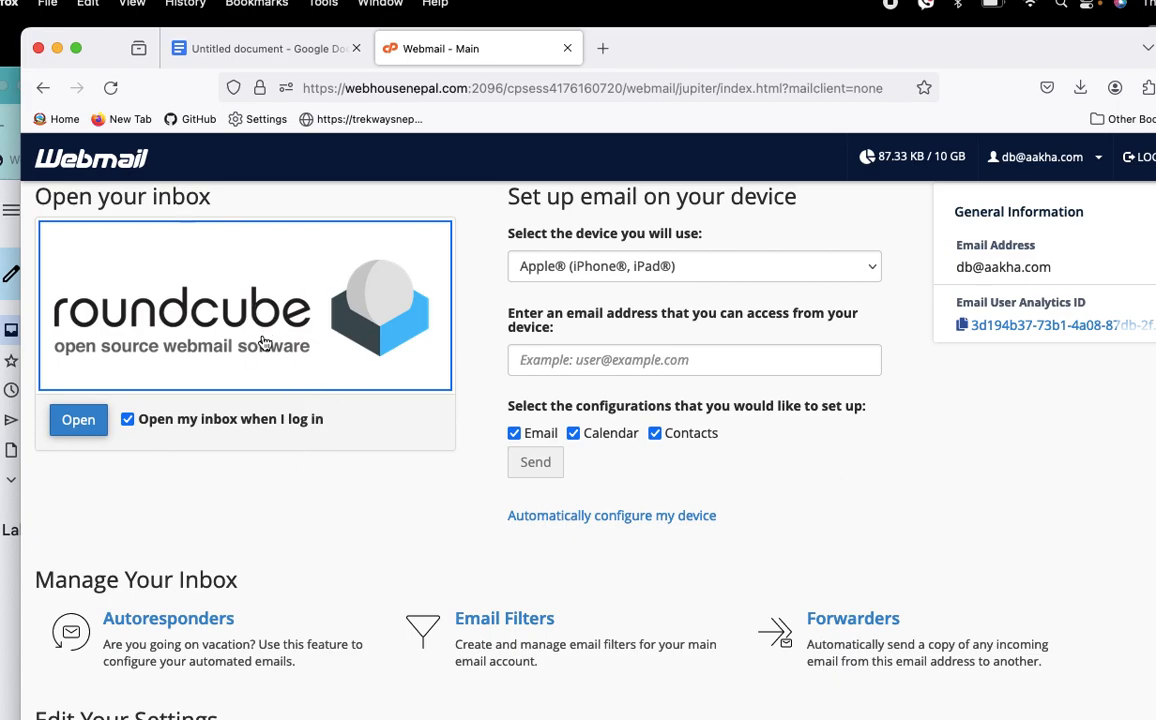
mouse_move(284, 388)
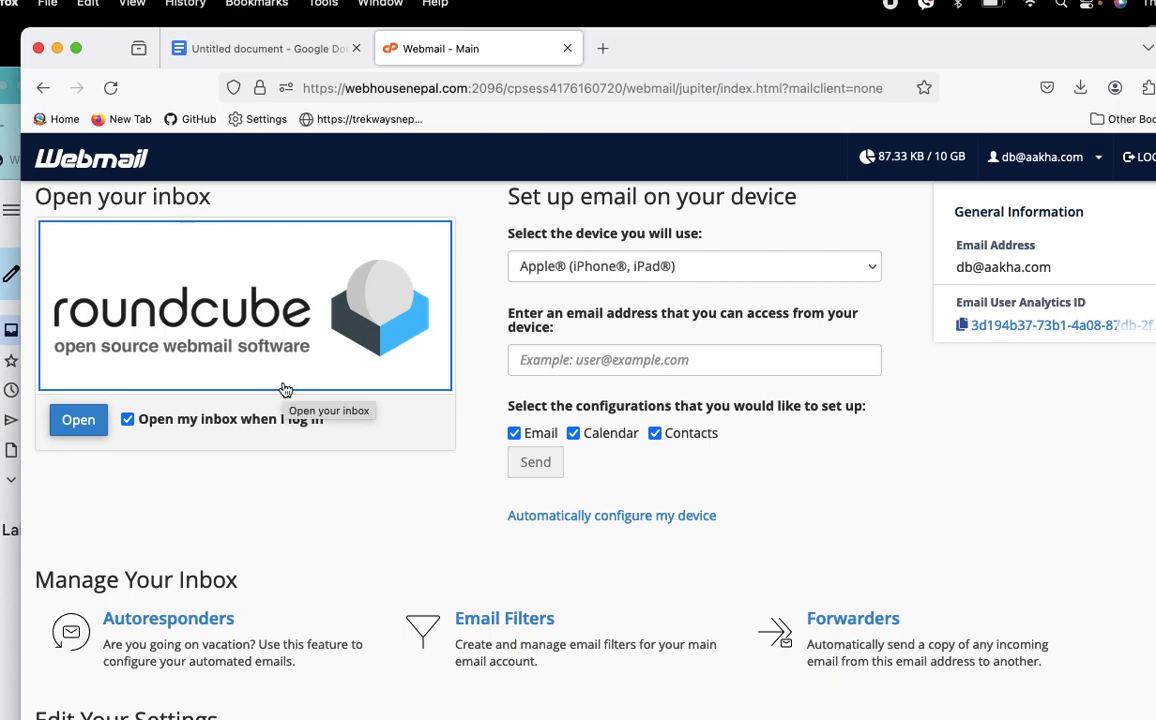
mouse_move(252, 536)
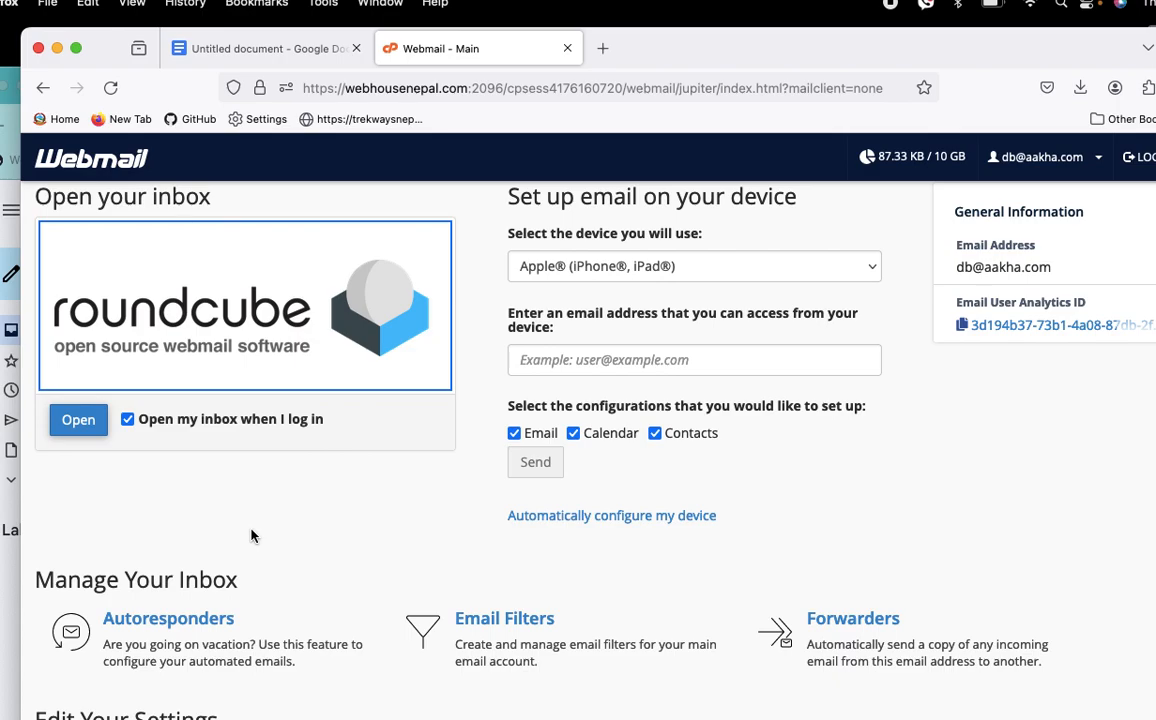
scroll(down, 3)
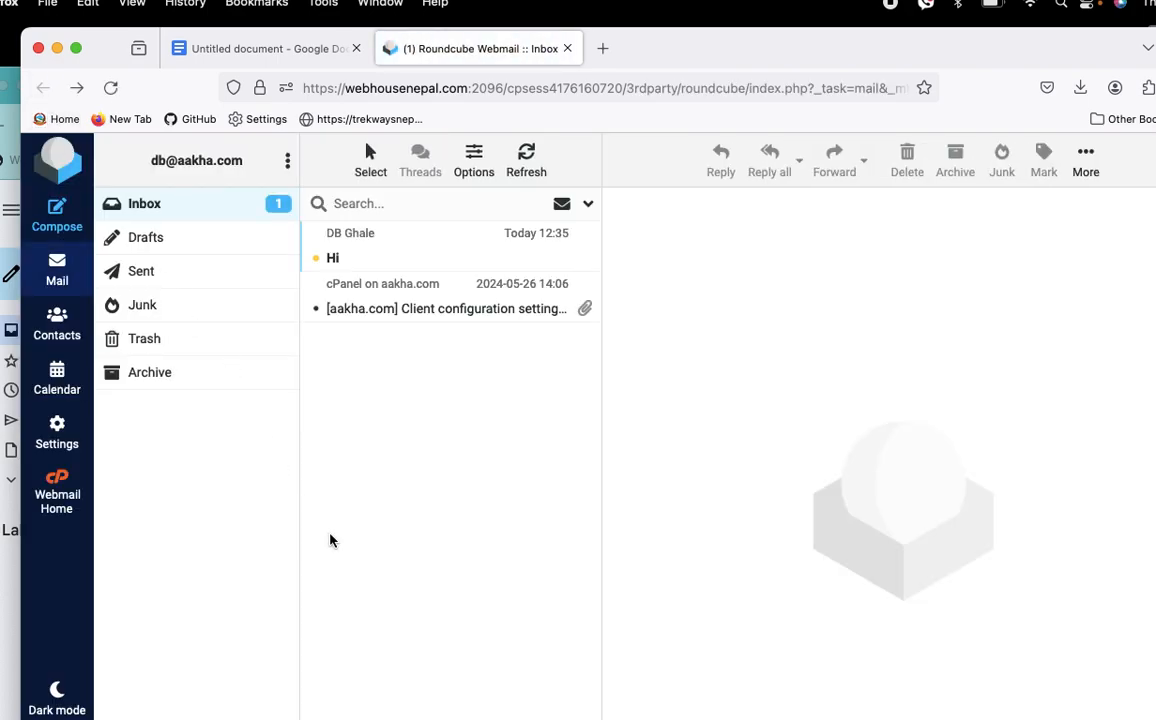
mouse_move(268, 468)
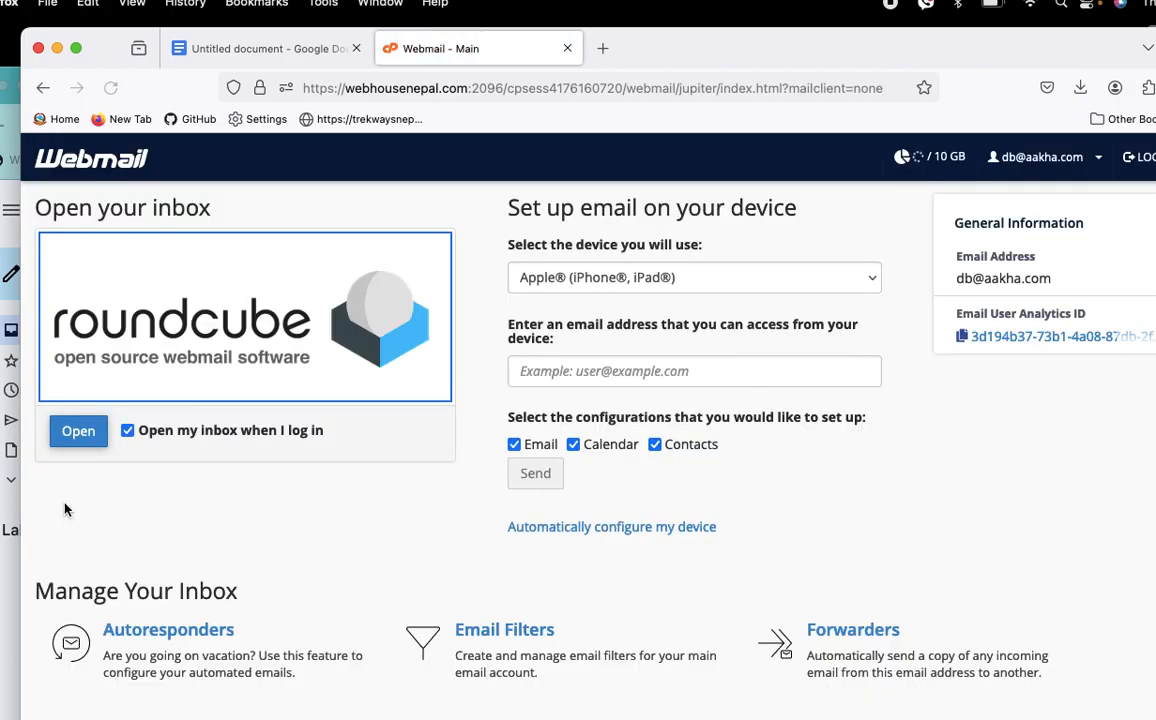
Reach Manage Your Inbox and enter the Autoresponders settings page.
scroll(down, 3)
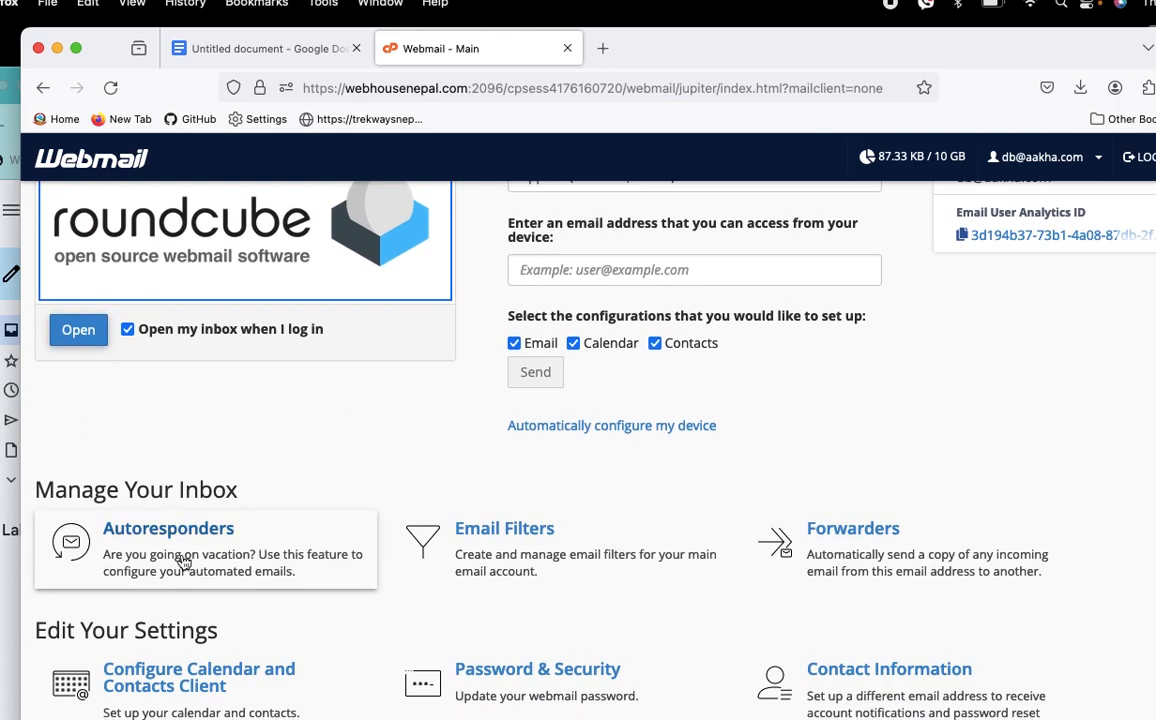
click(168, 528)
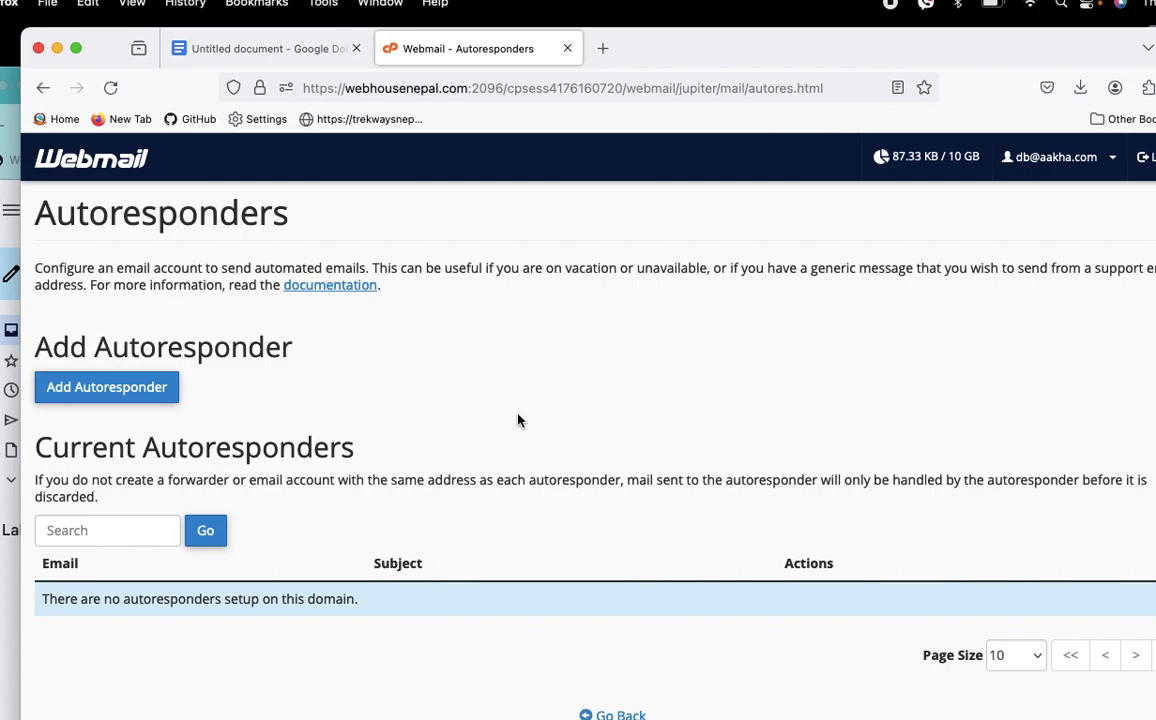
mouse_move(108, 388)
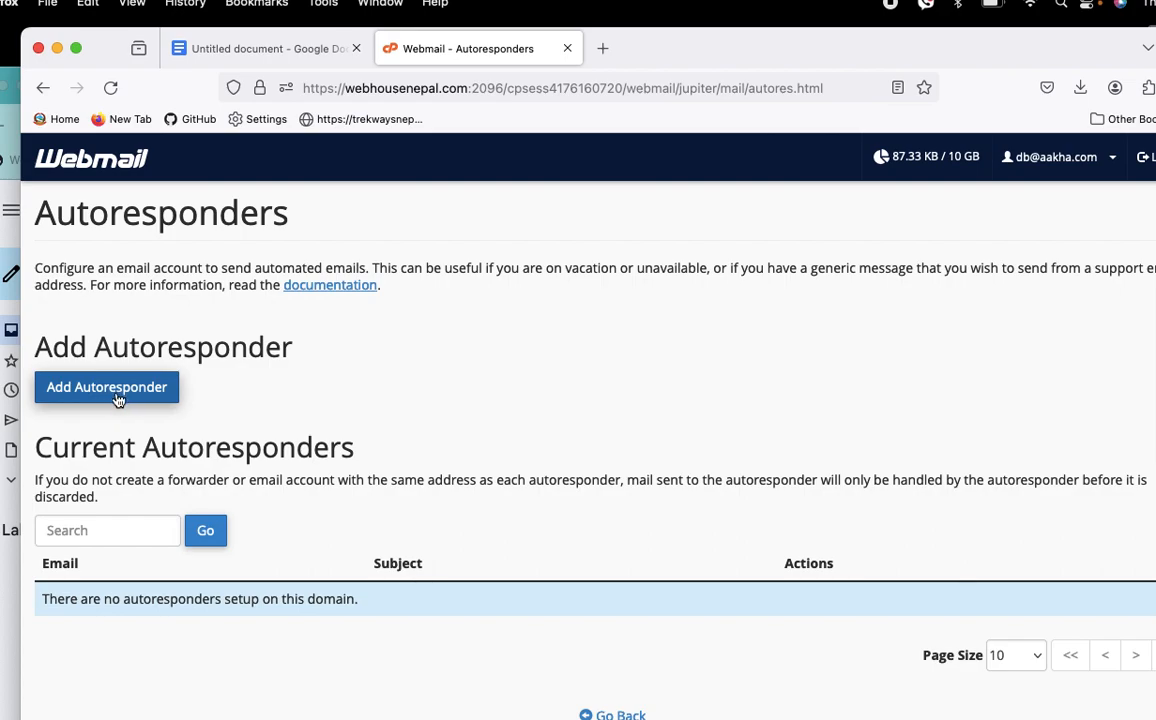
Begin a new autoresponder via Add Autoresponder.
click(106, 388)
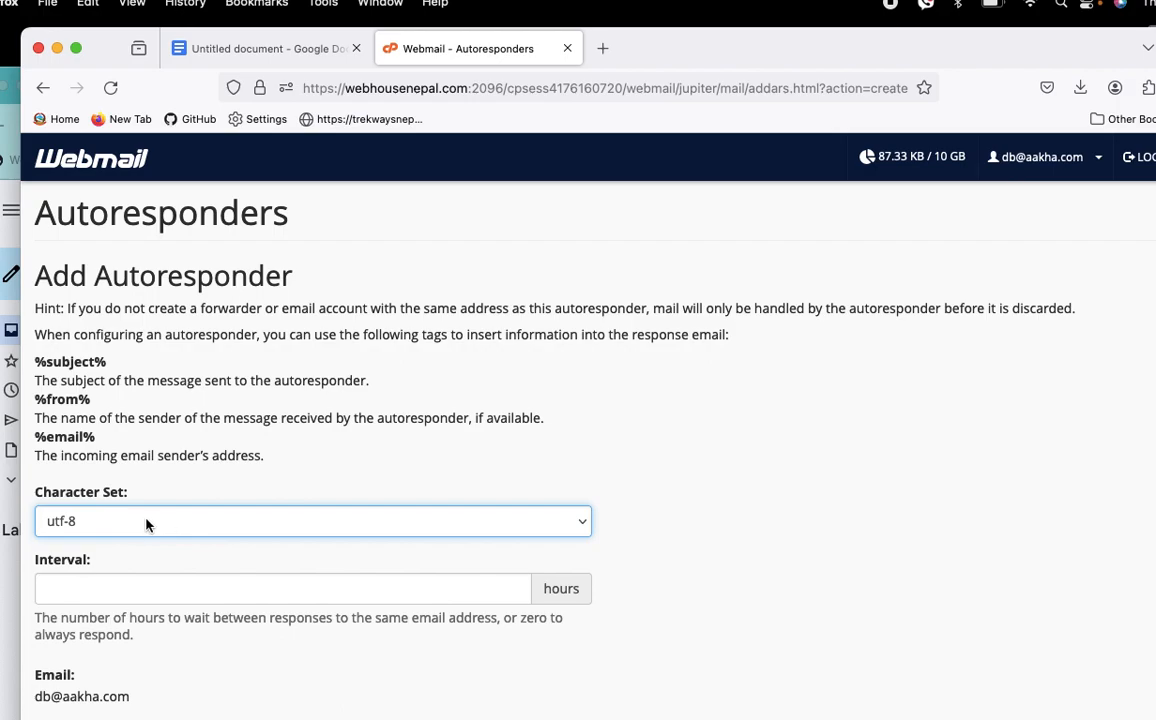
scroll(down, 3)
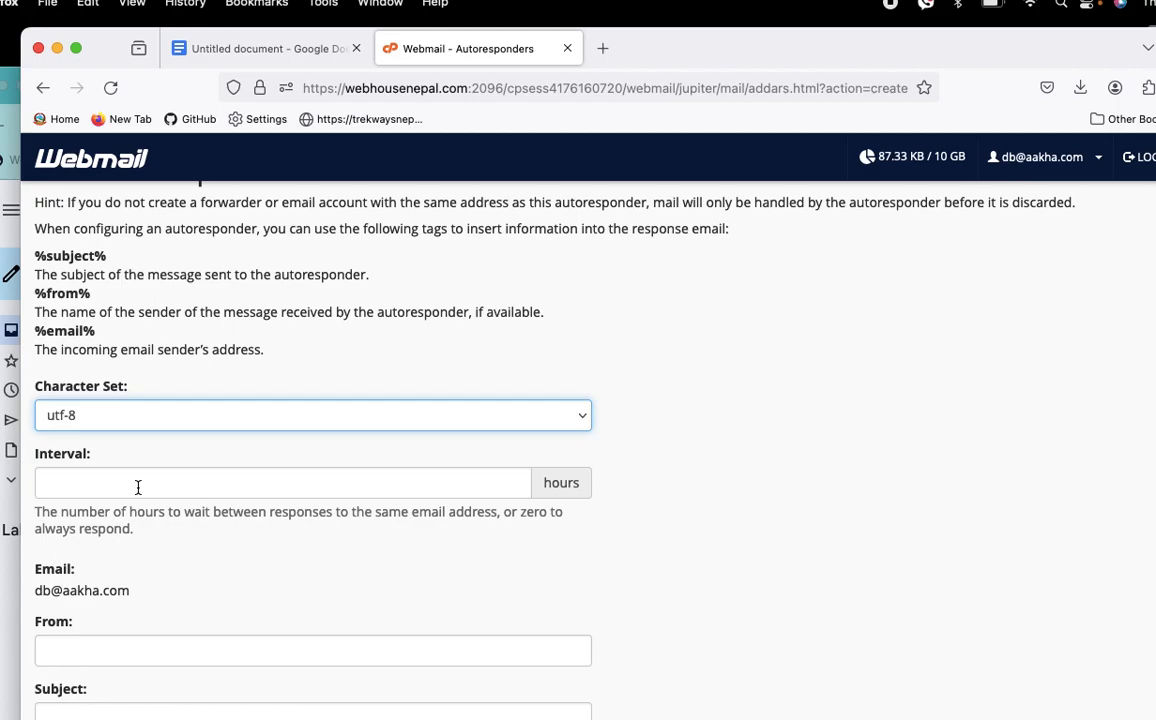
scroll(down, 3)
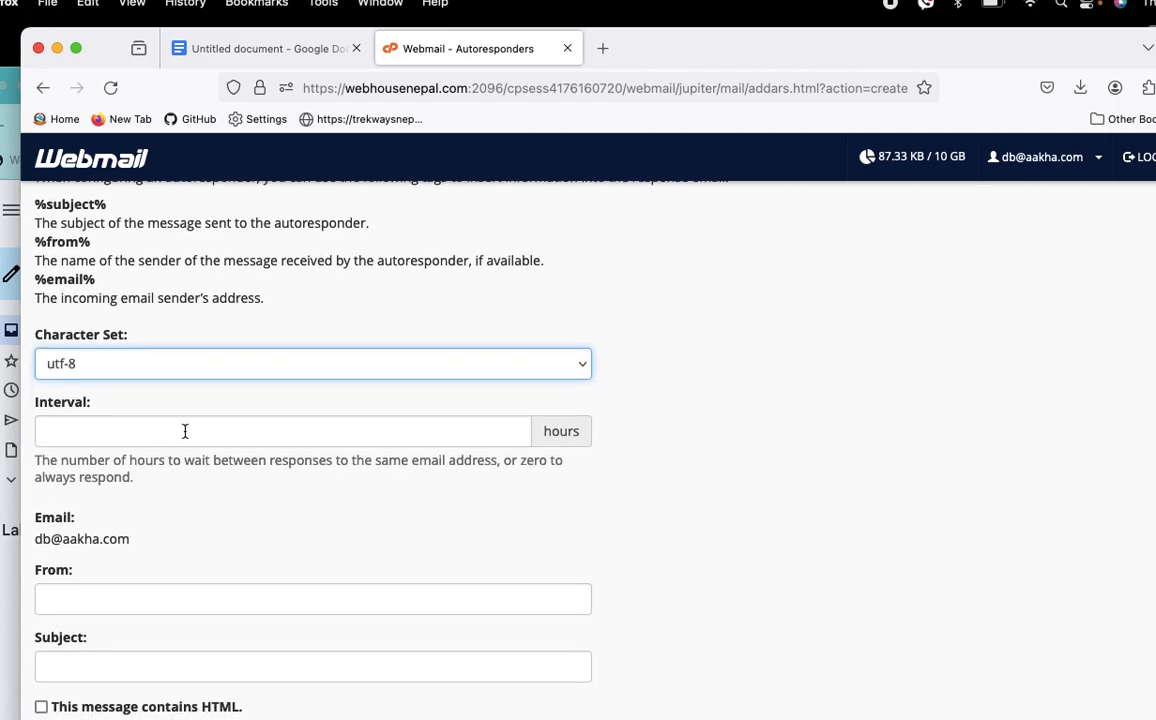
scroll(down, 3)
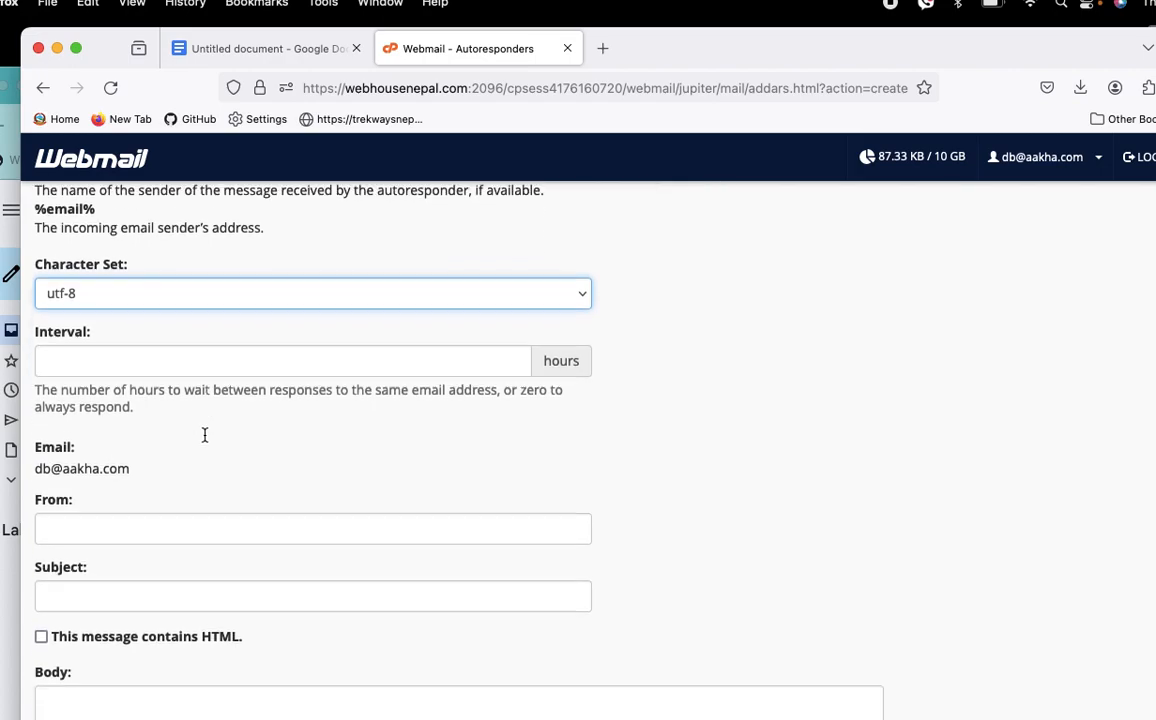
scroll(down, 3)
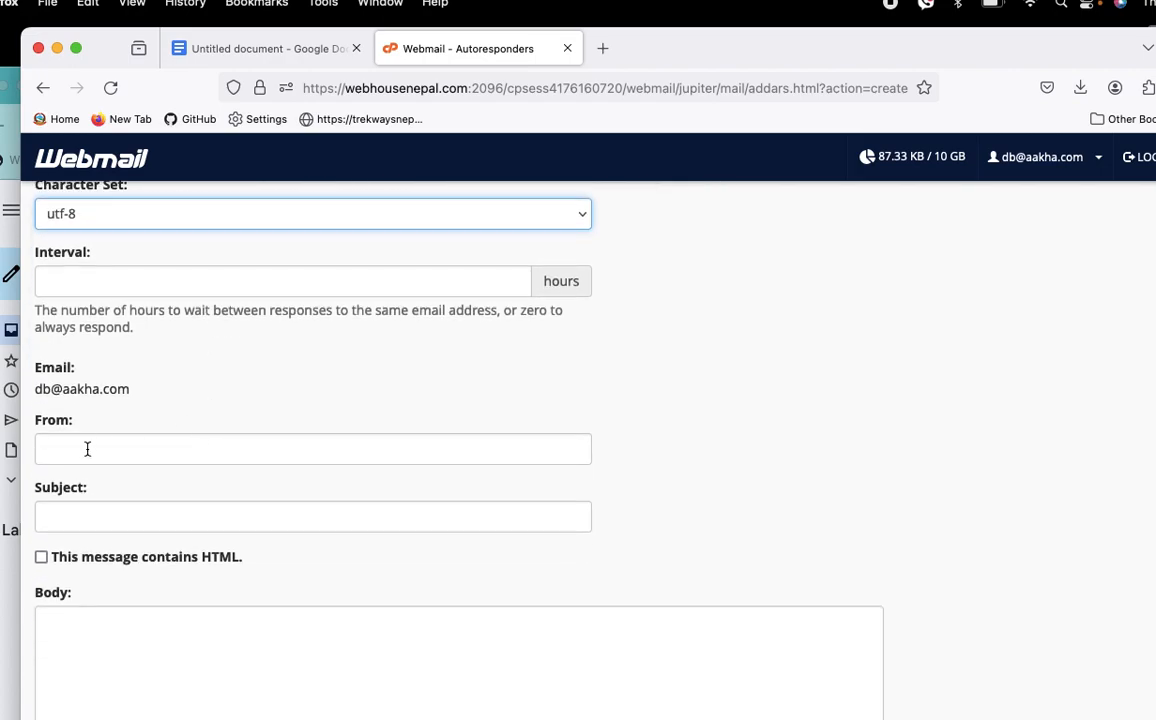
double_click(82, 388)
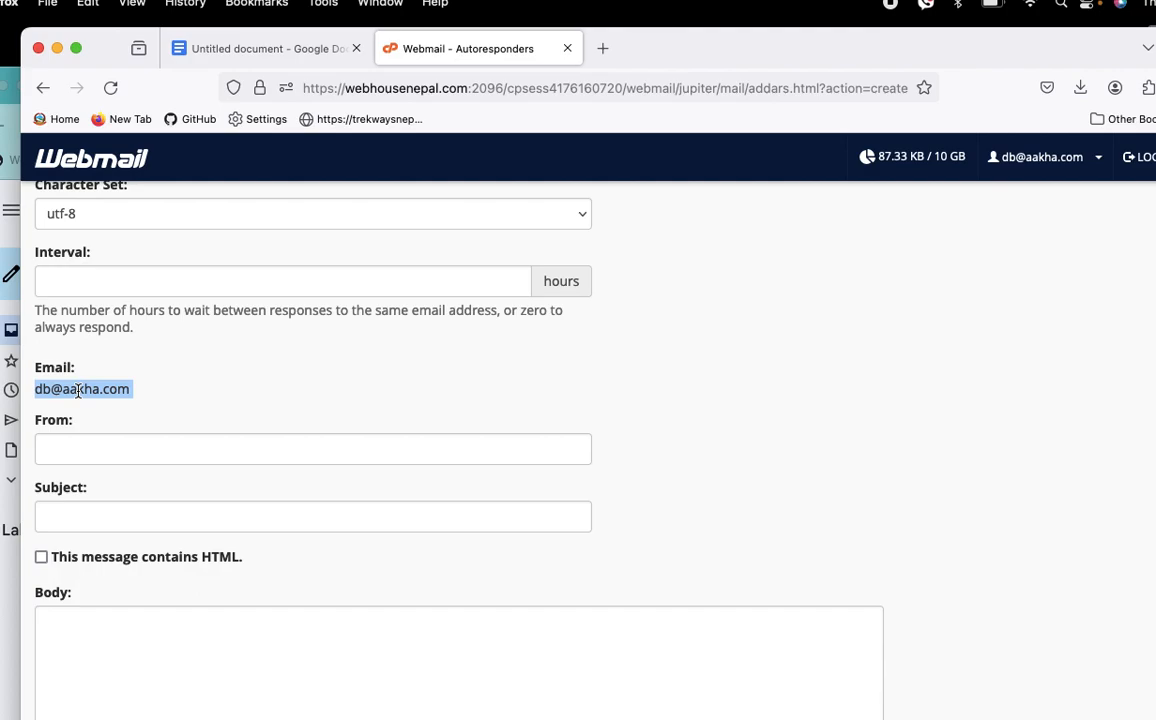
click(82, 388)
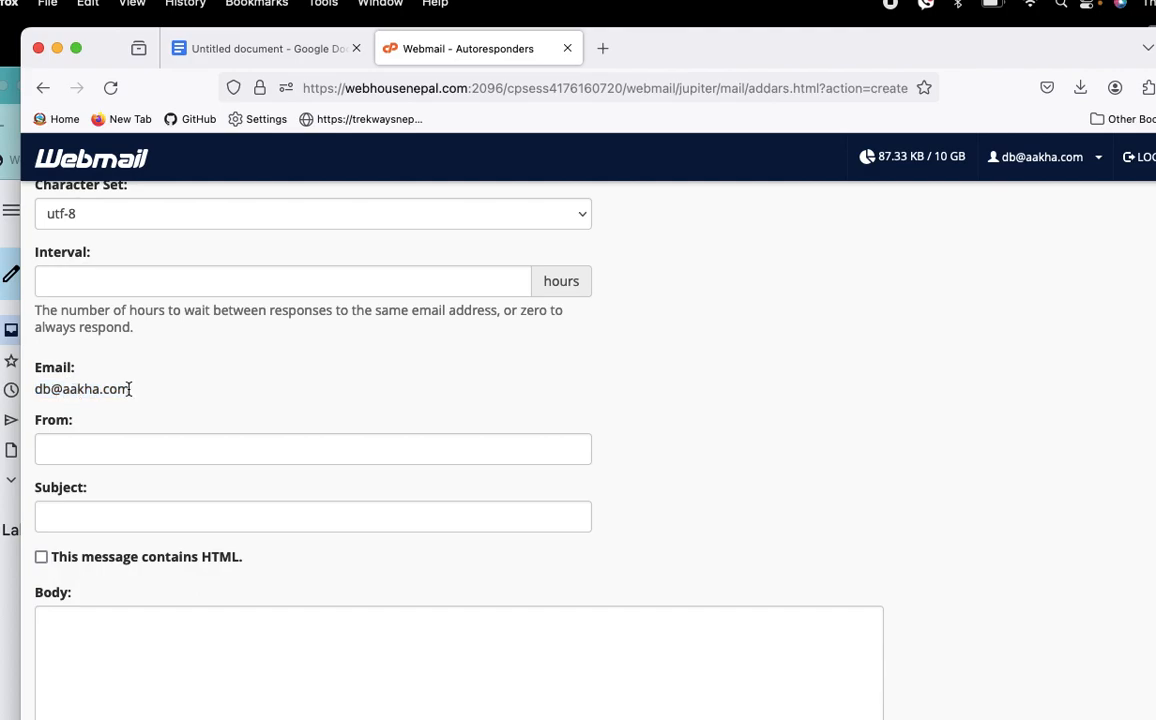
double_click(80, 388)
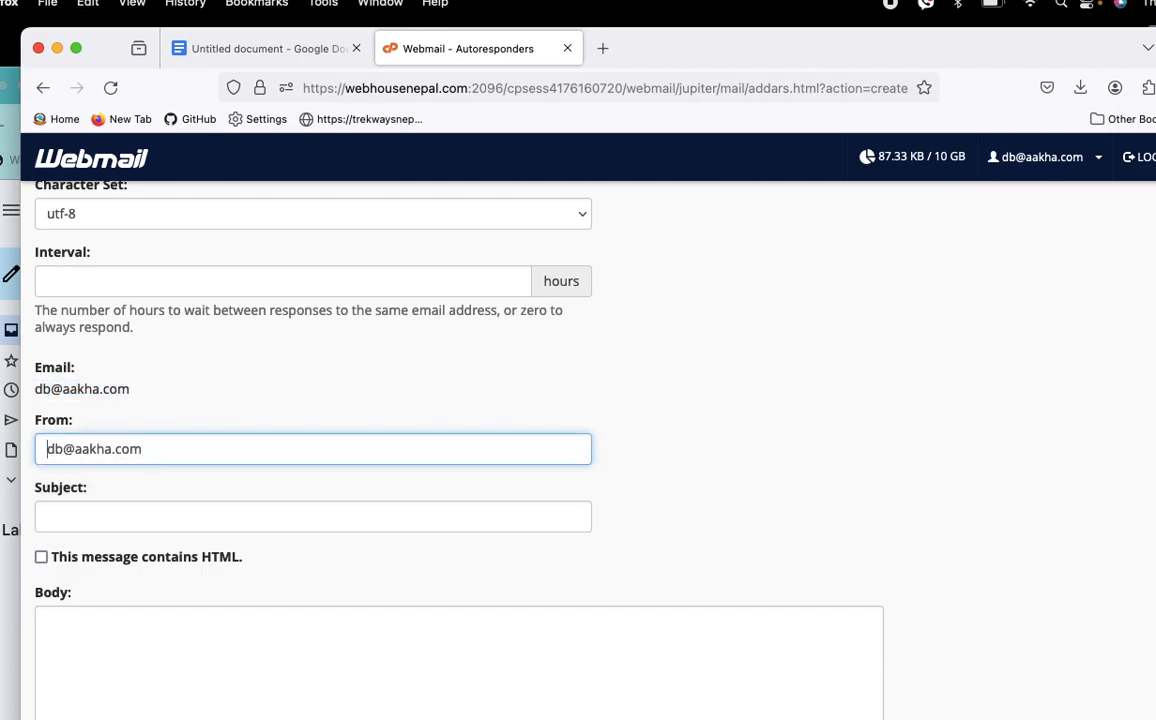
click(312, 490)
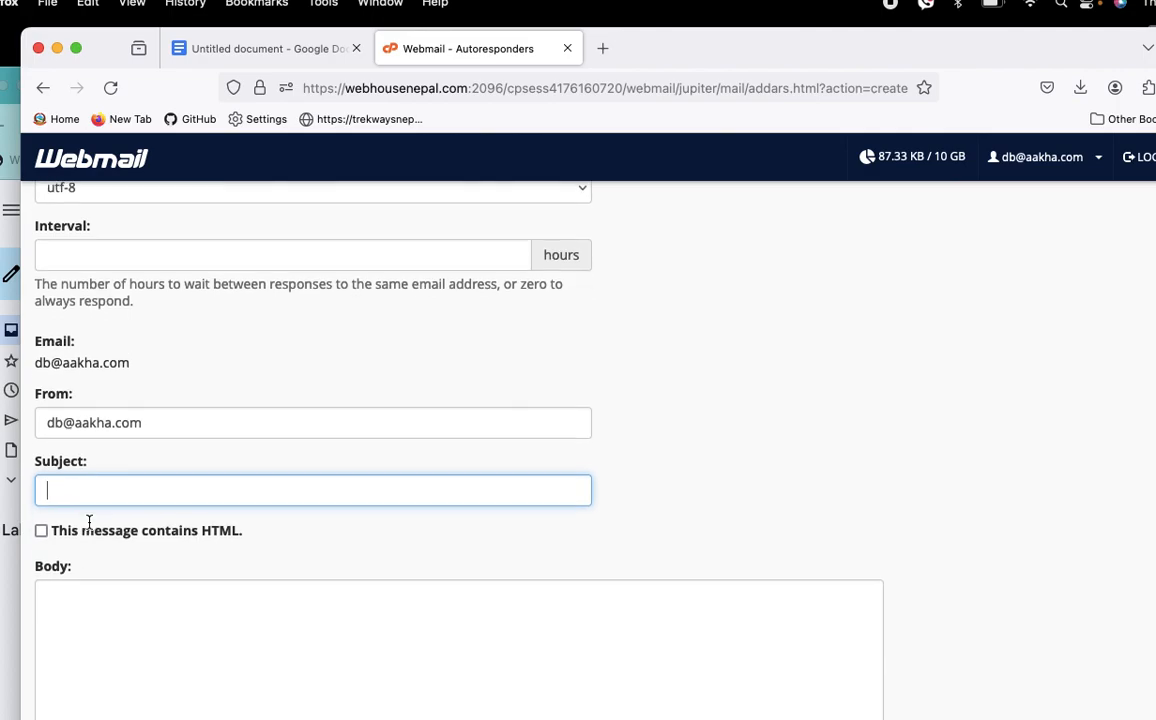
Enter subject 'Thank you for reaching out to us.' and begin the one-month leave notice body.
text(Thank you for reaching out to us.)
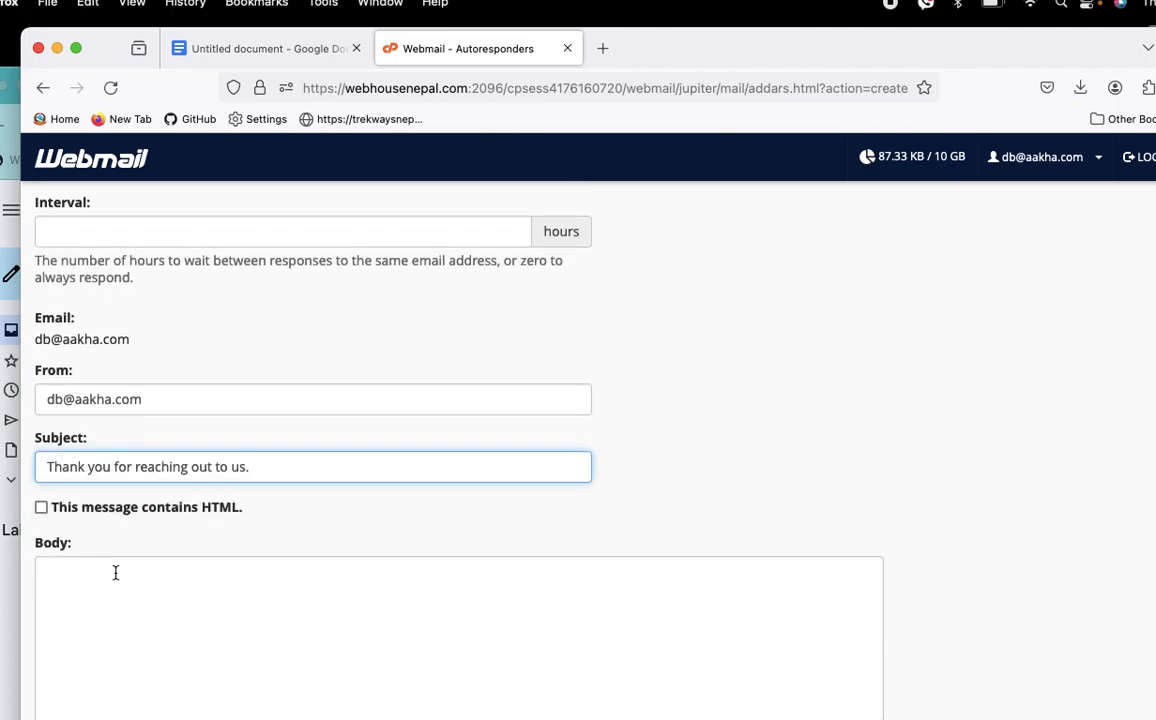
text(Hi)
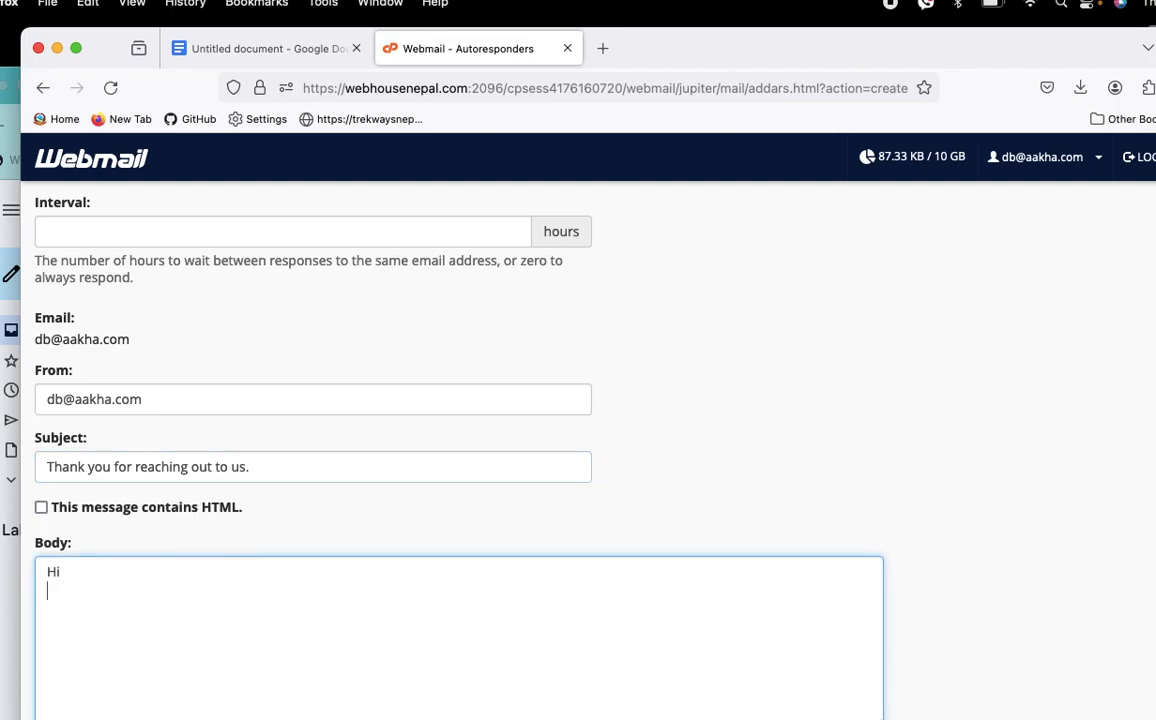
text(I am on leave)
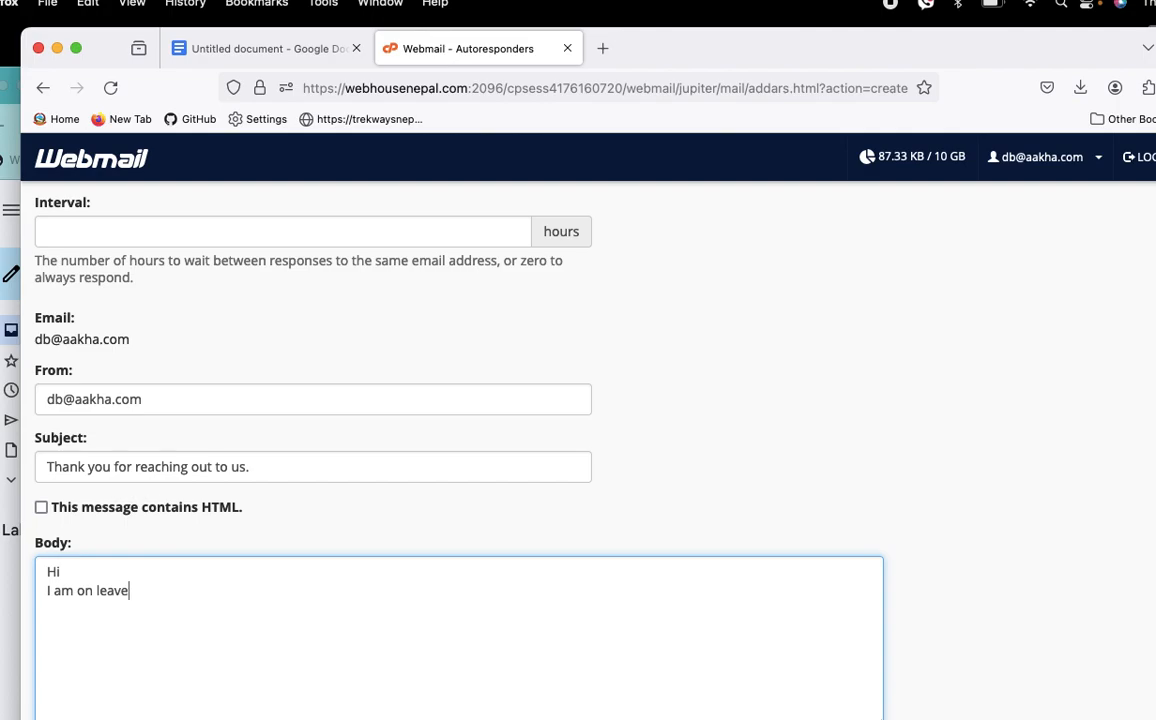
text(for a)
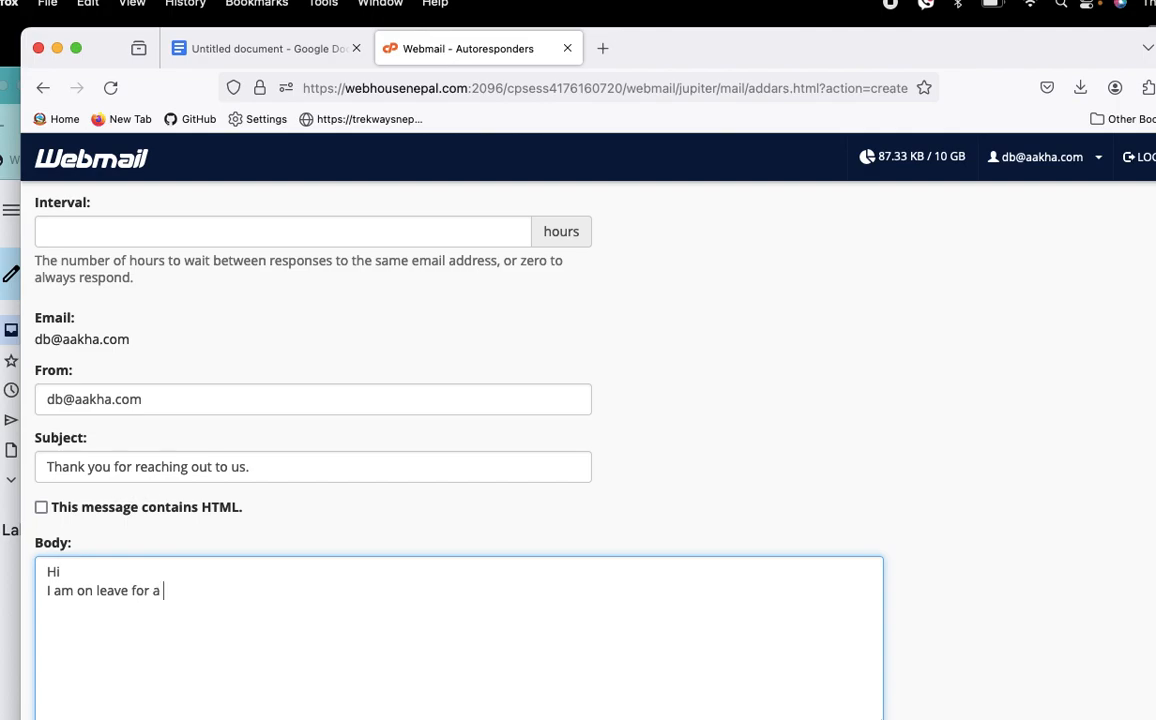
text(month so)
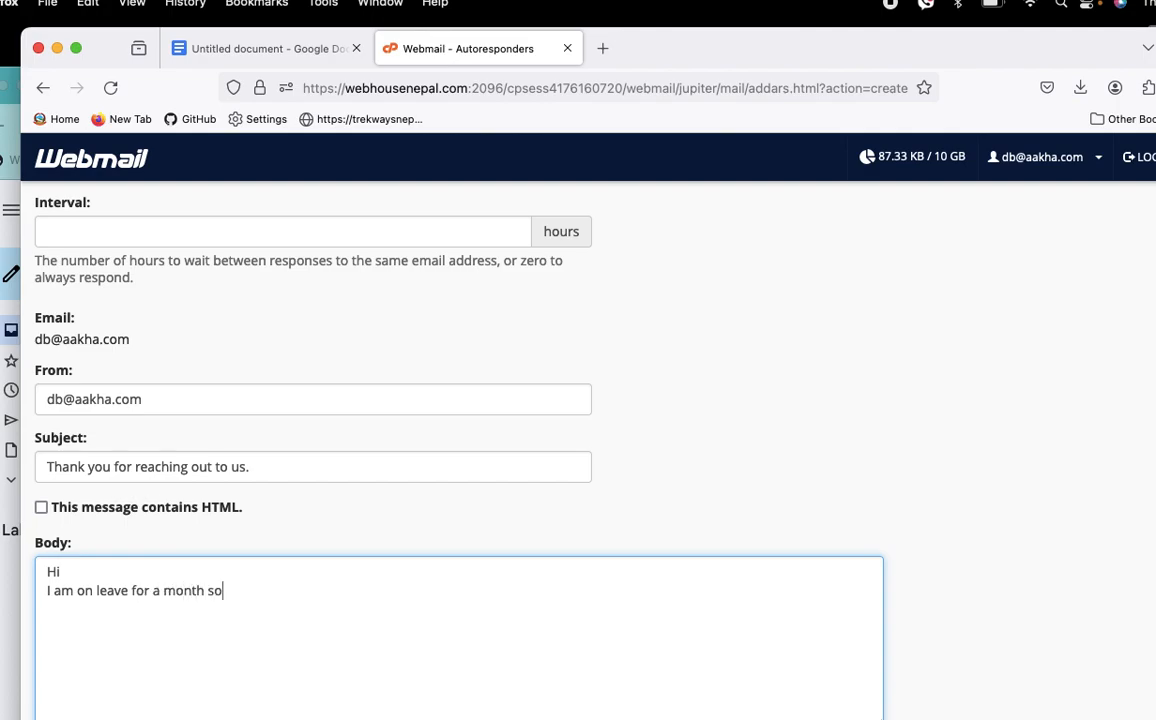
text(please call office for any urgent)
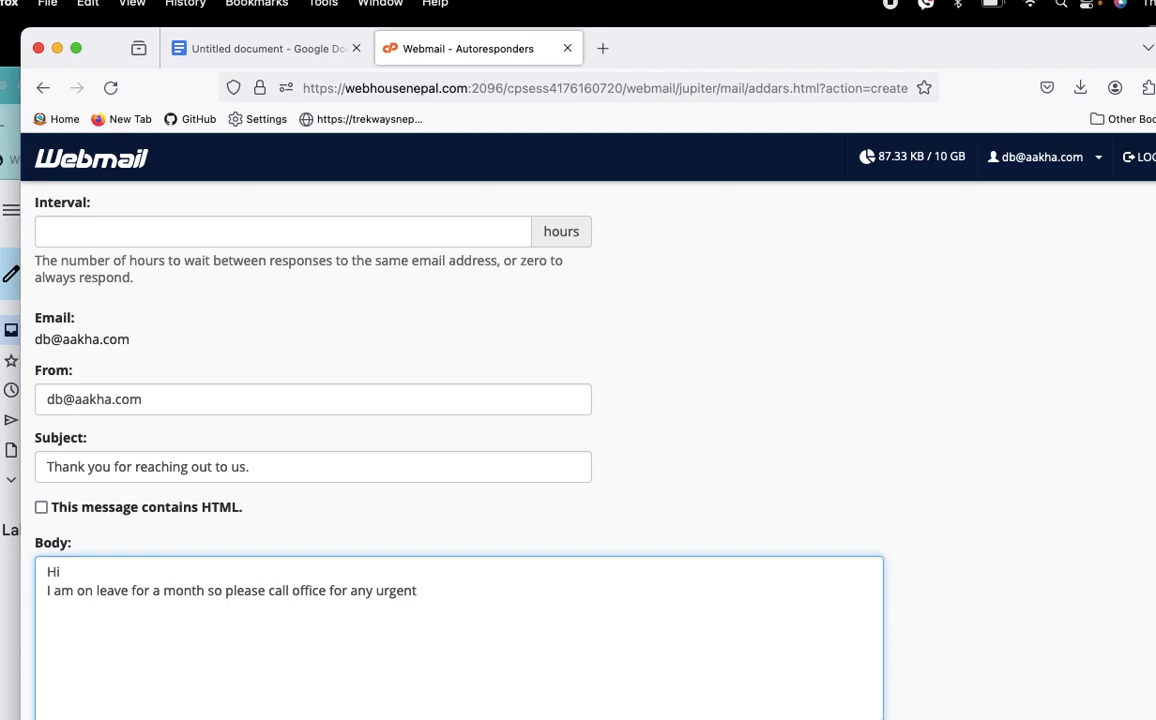
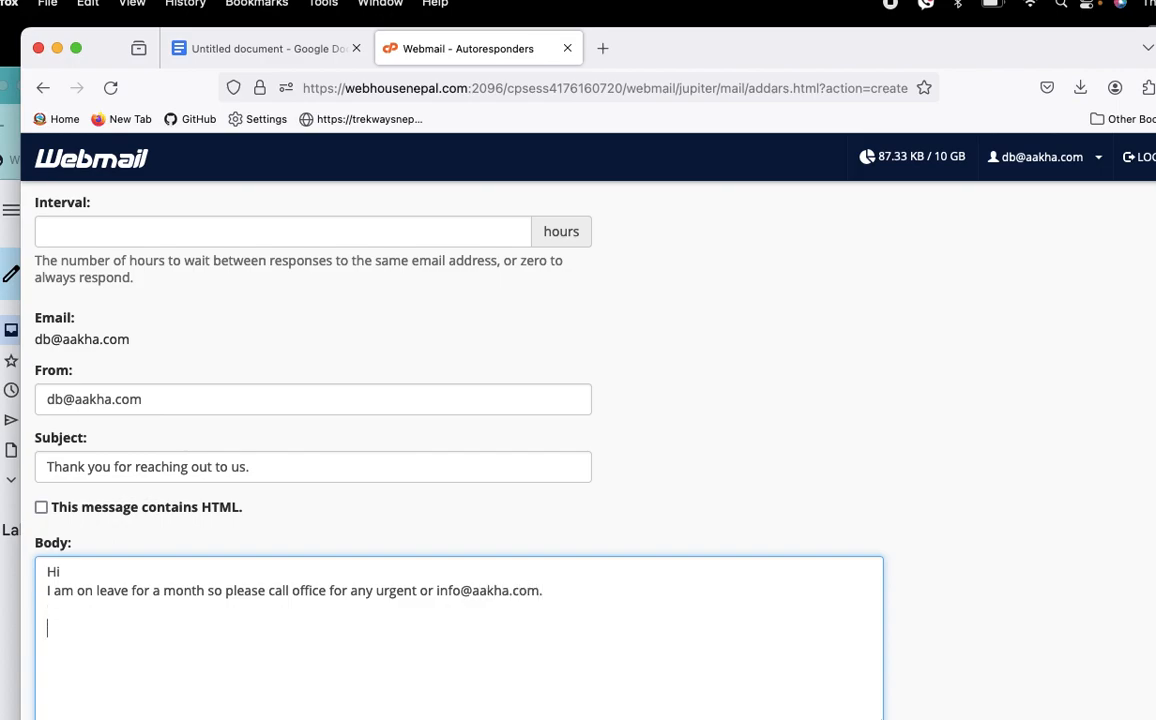
text(have a g)
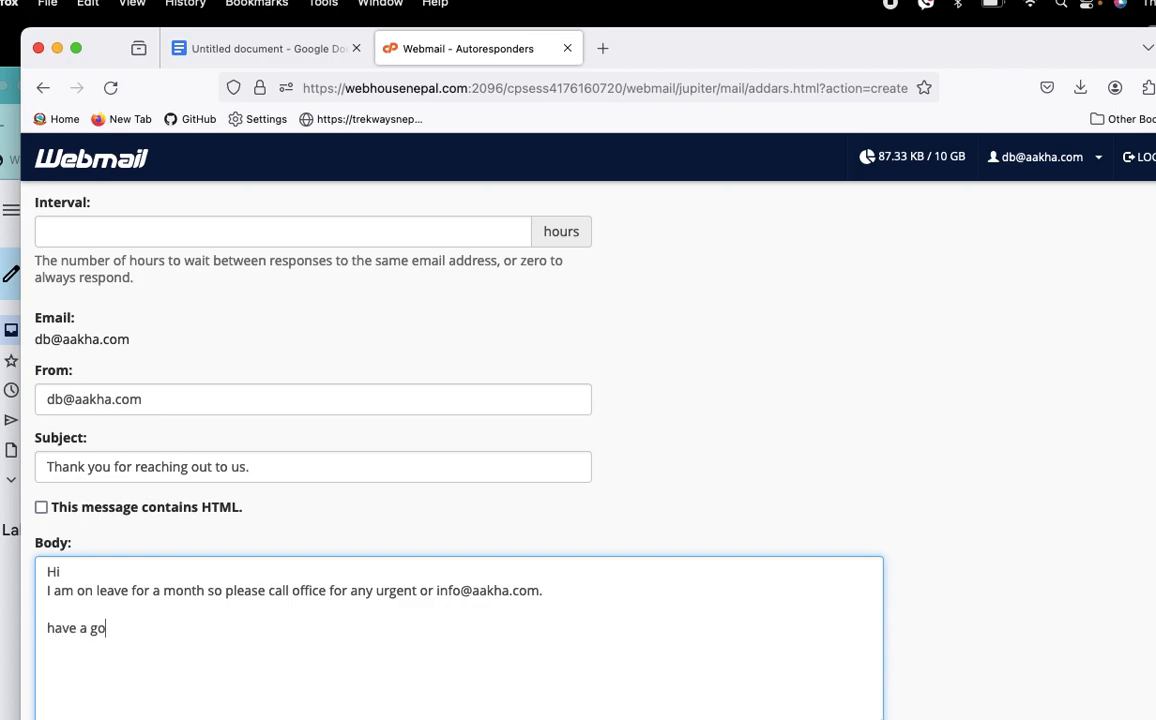
text(od time.)
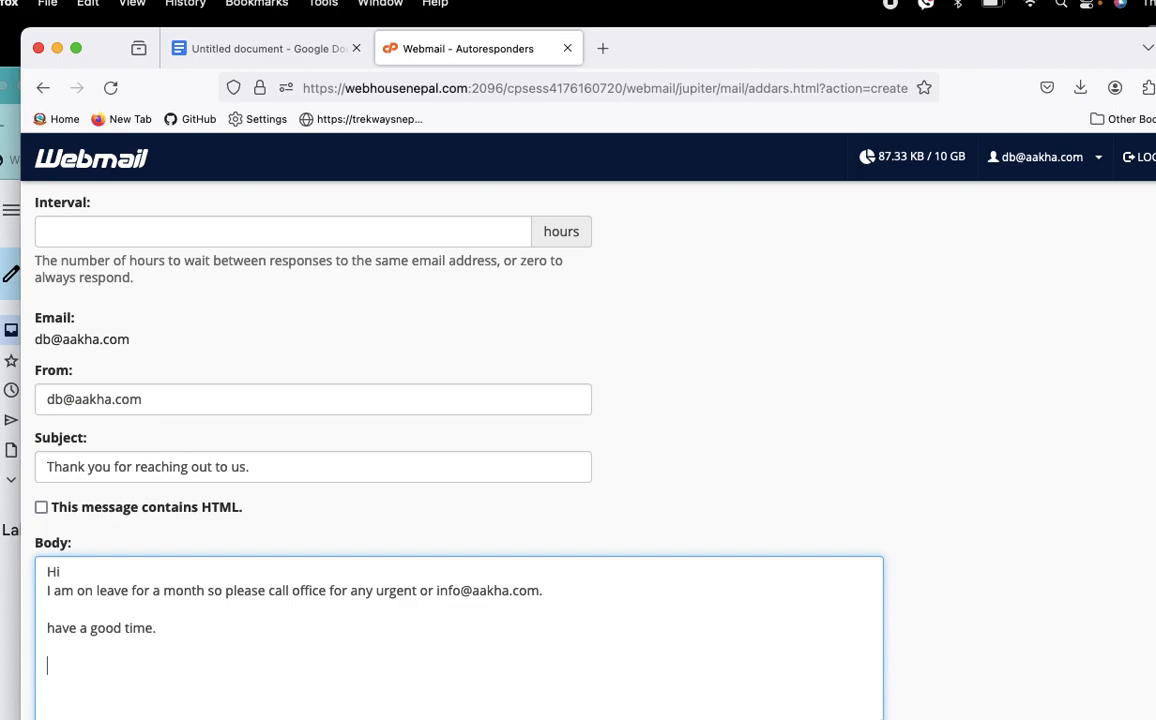
text(Thank you.)
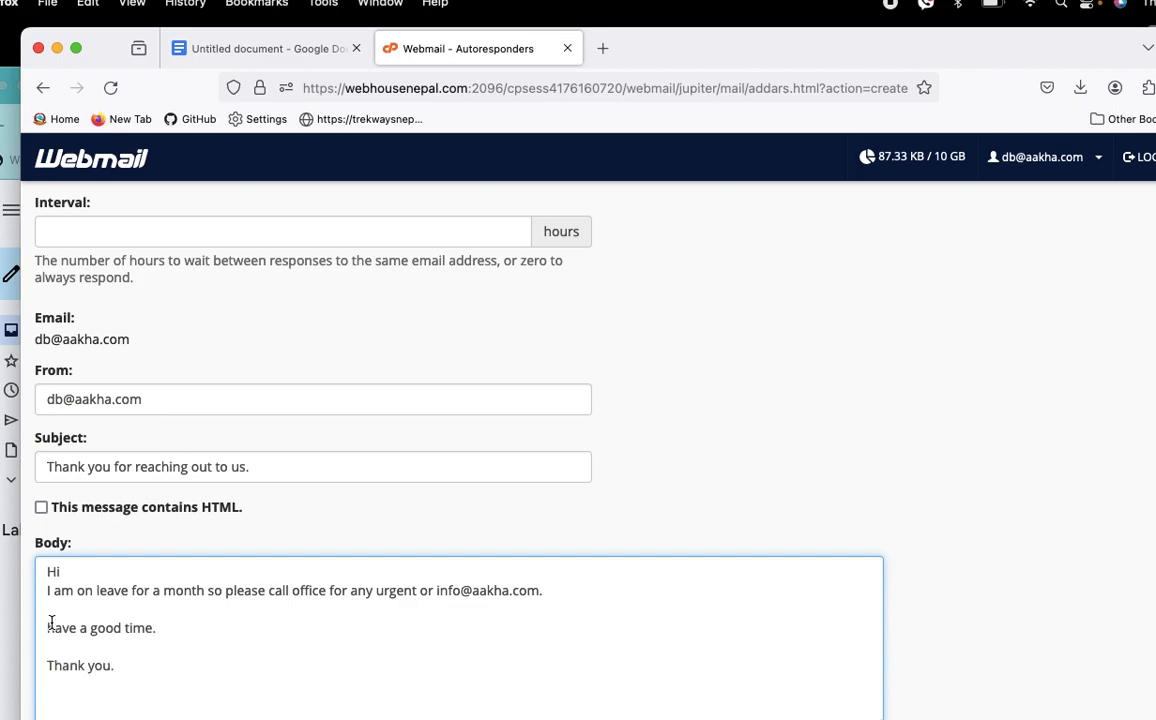
Capitalise 'Have a good time.' and keep Start Immediately with Stop Never.
scroll(down, 3)
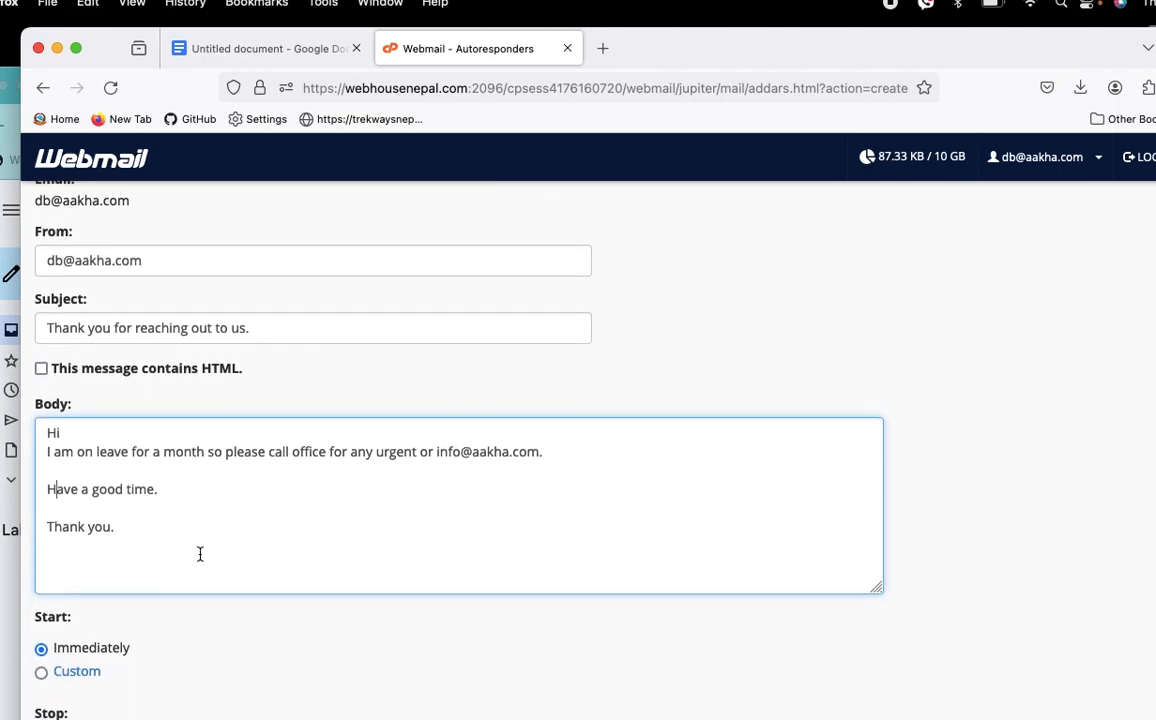
scroll(down, 3)
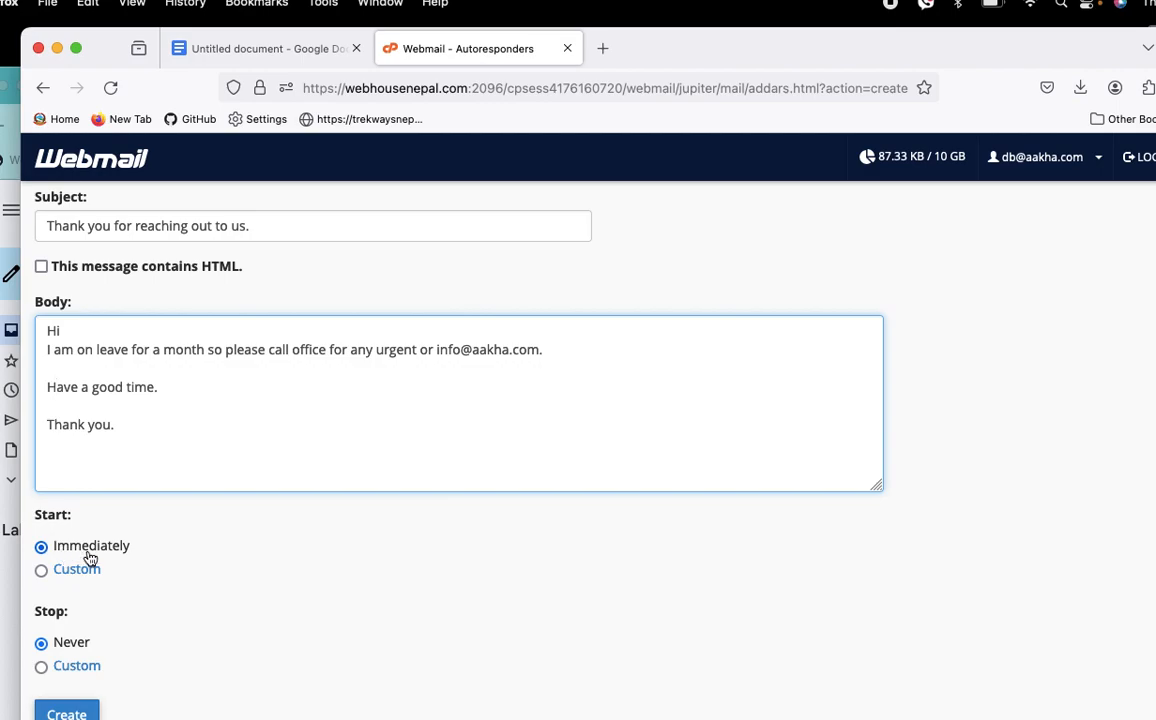
mouse_move(112, 564)
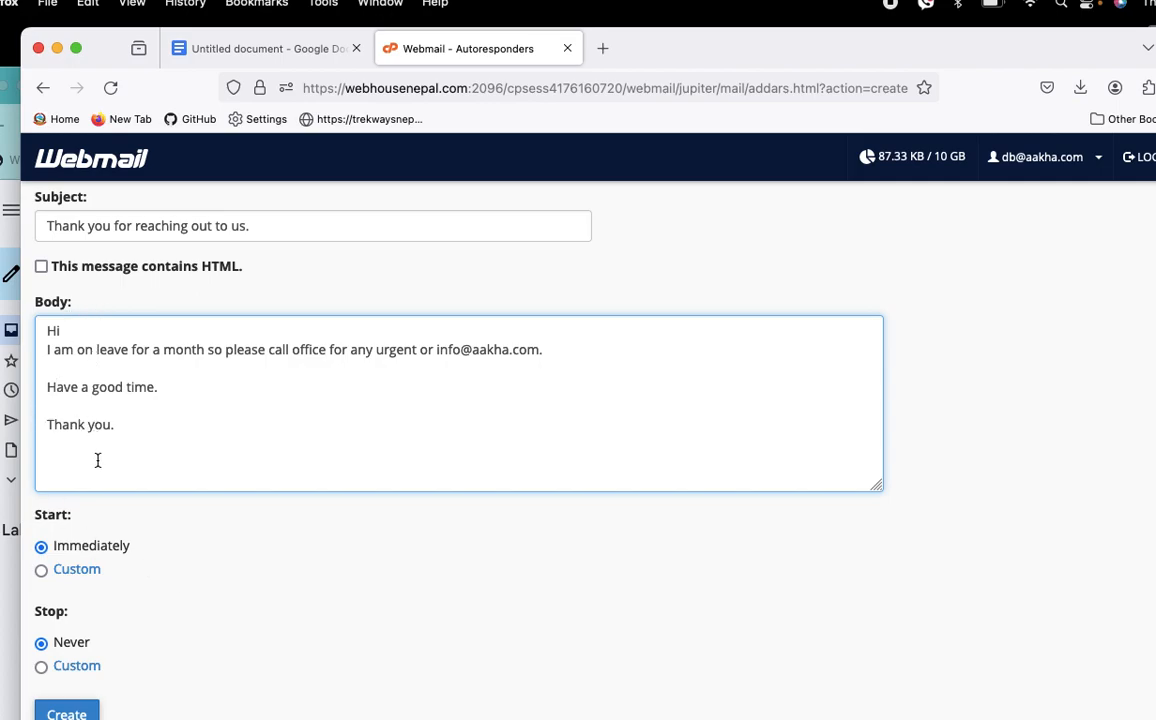
mouse_move(180, 502)
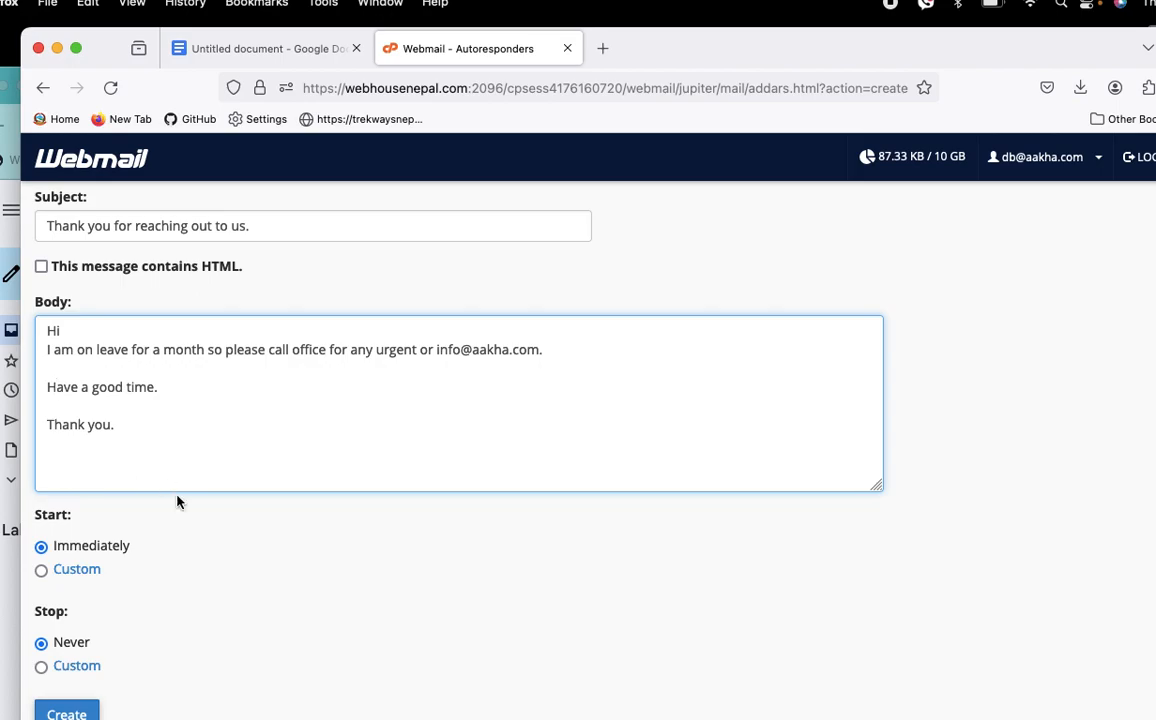
scroll(down, 3)
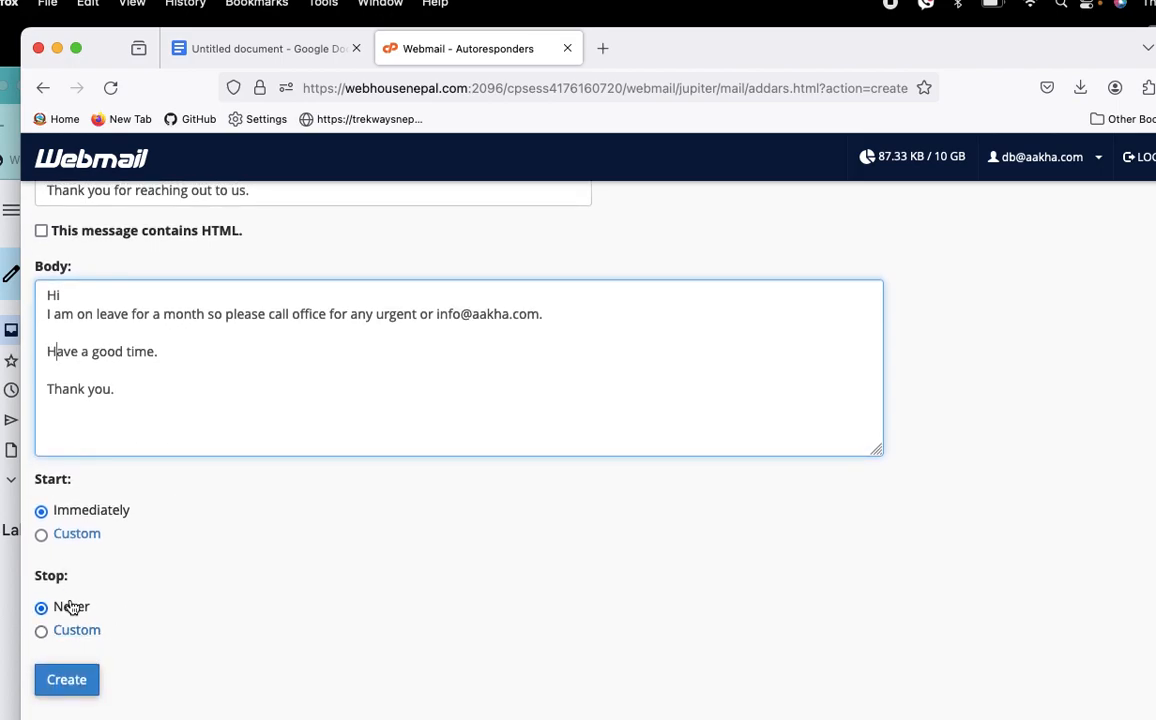
click(66, 680)
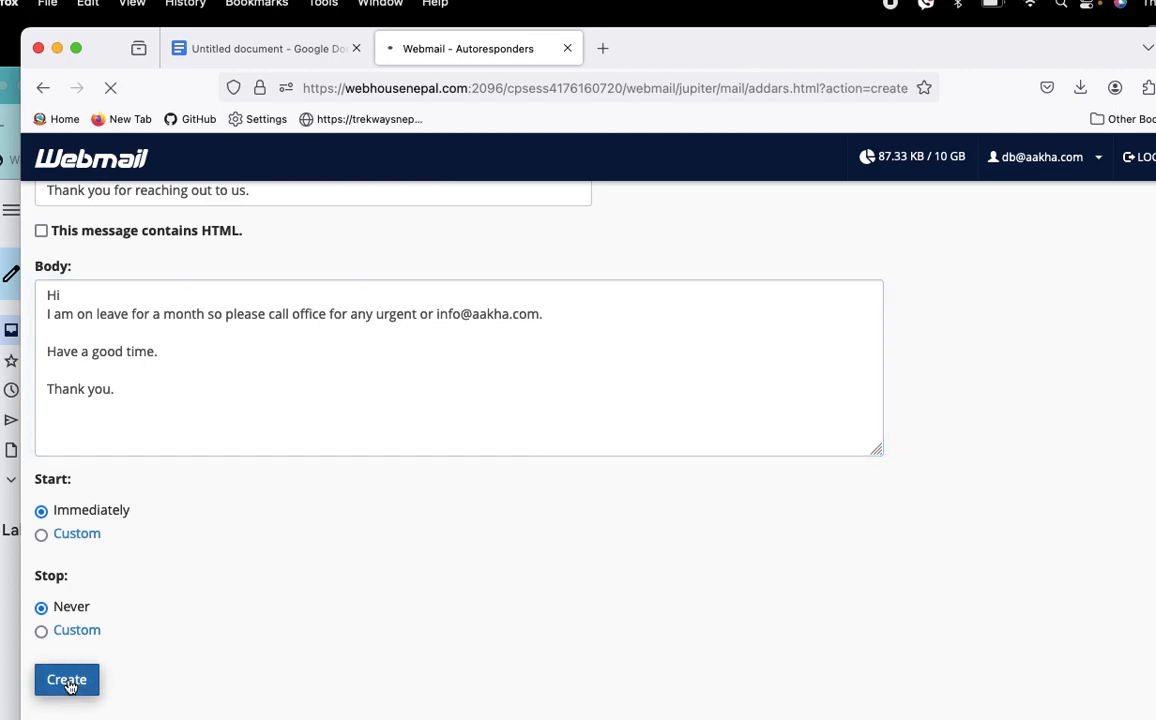
click(66, 680)
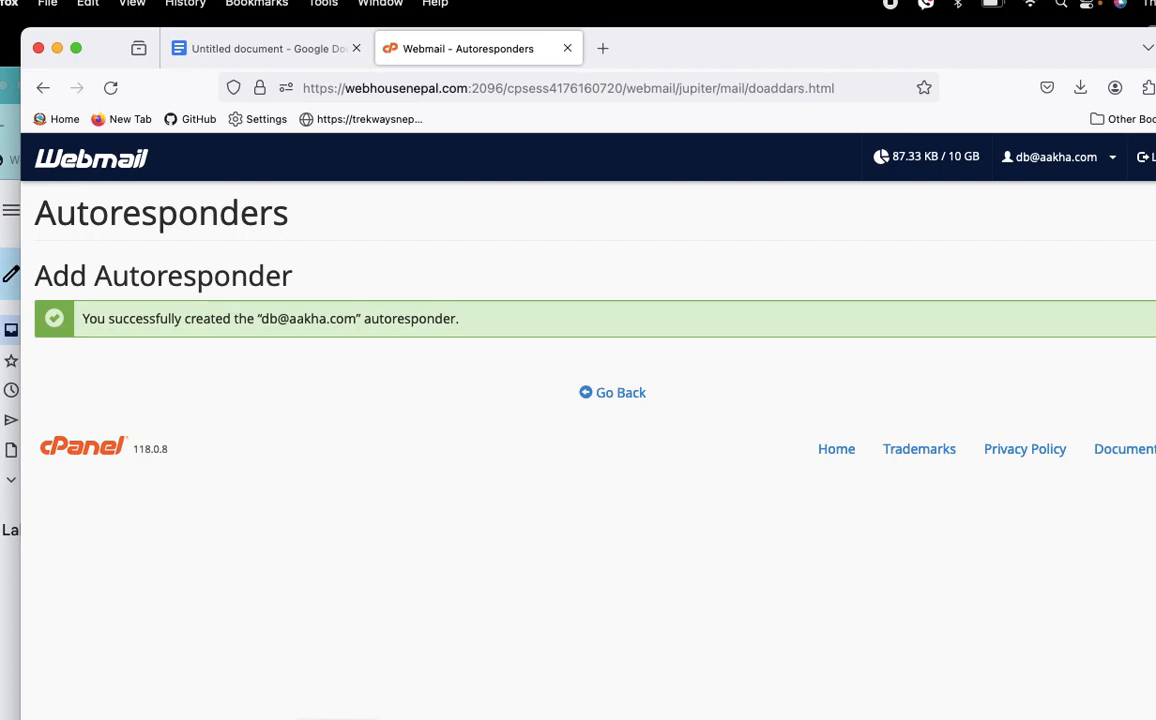
mouse_move(444, 656)
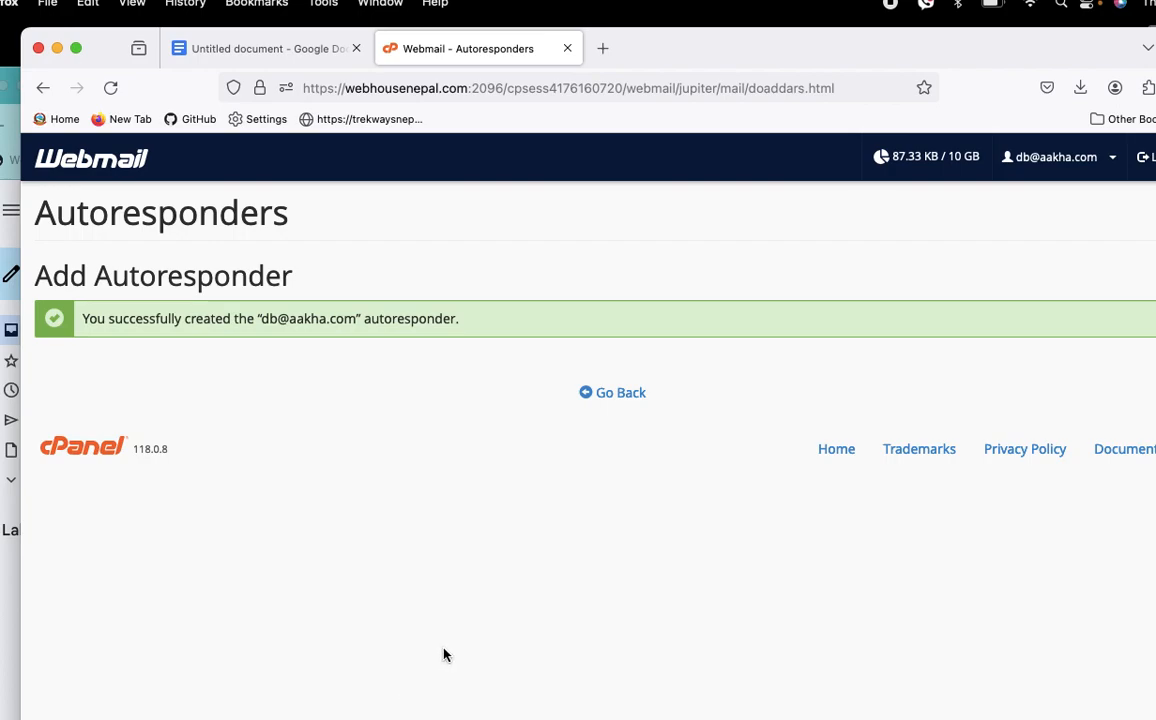
mouse_move(394, 466)
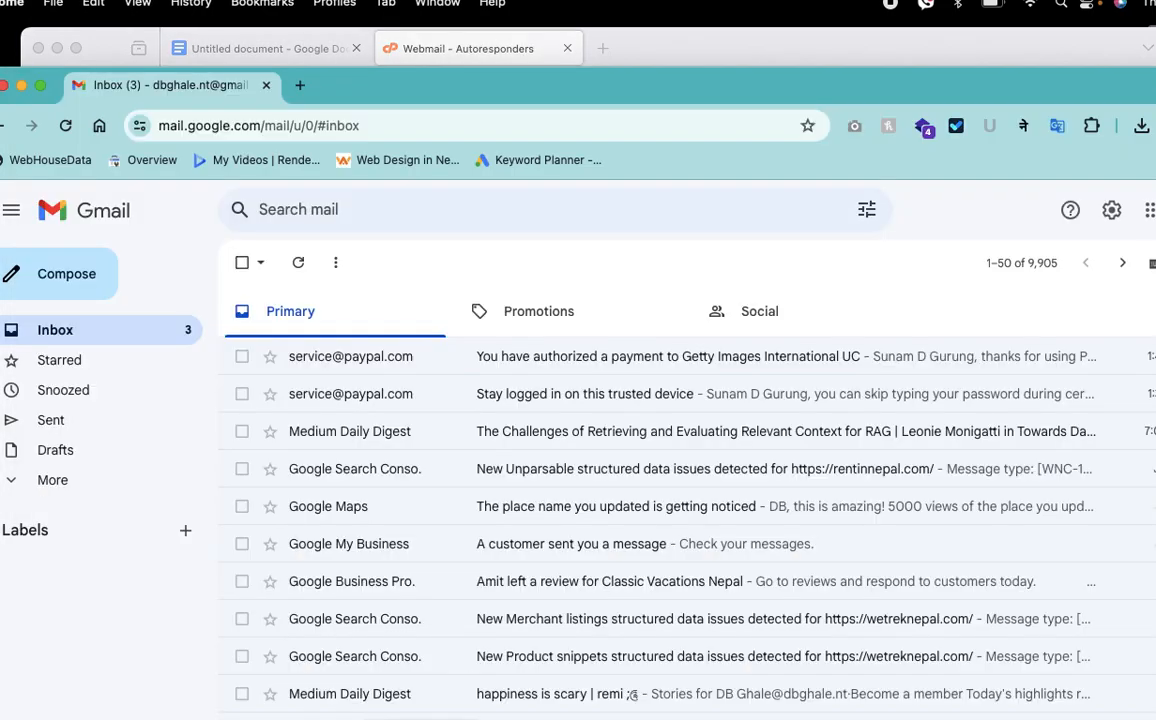
click(66, 272)
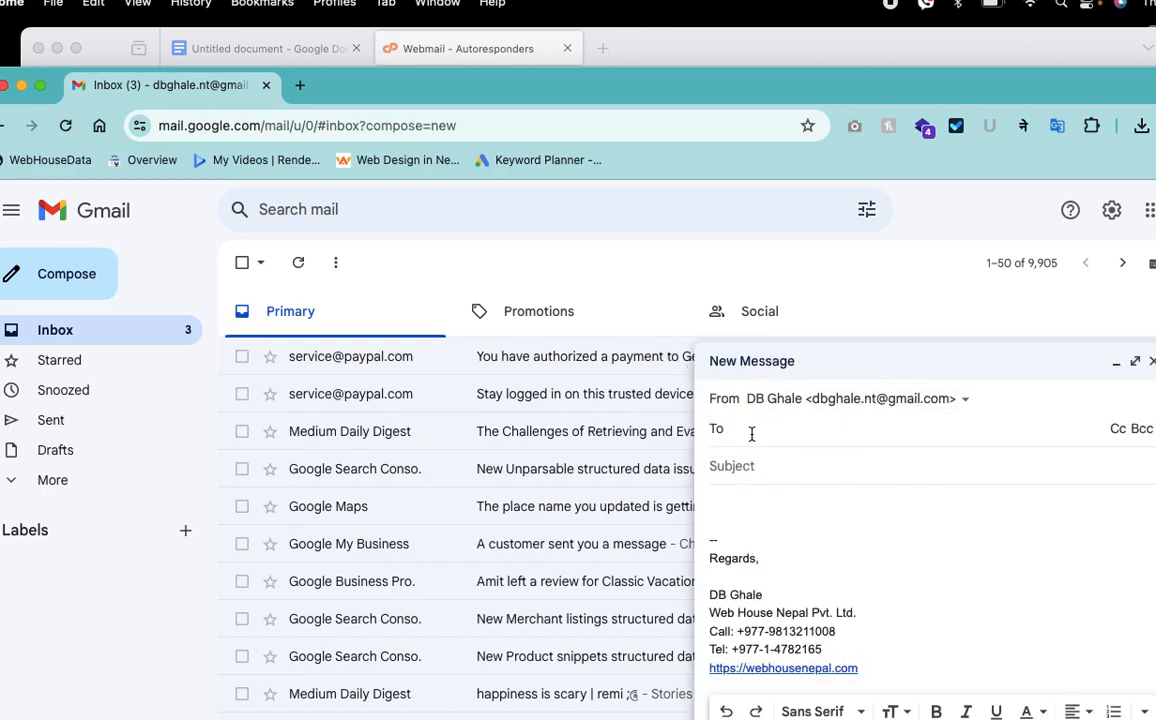
text(db@)
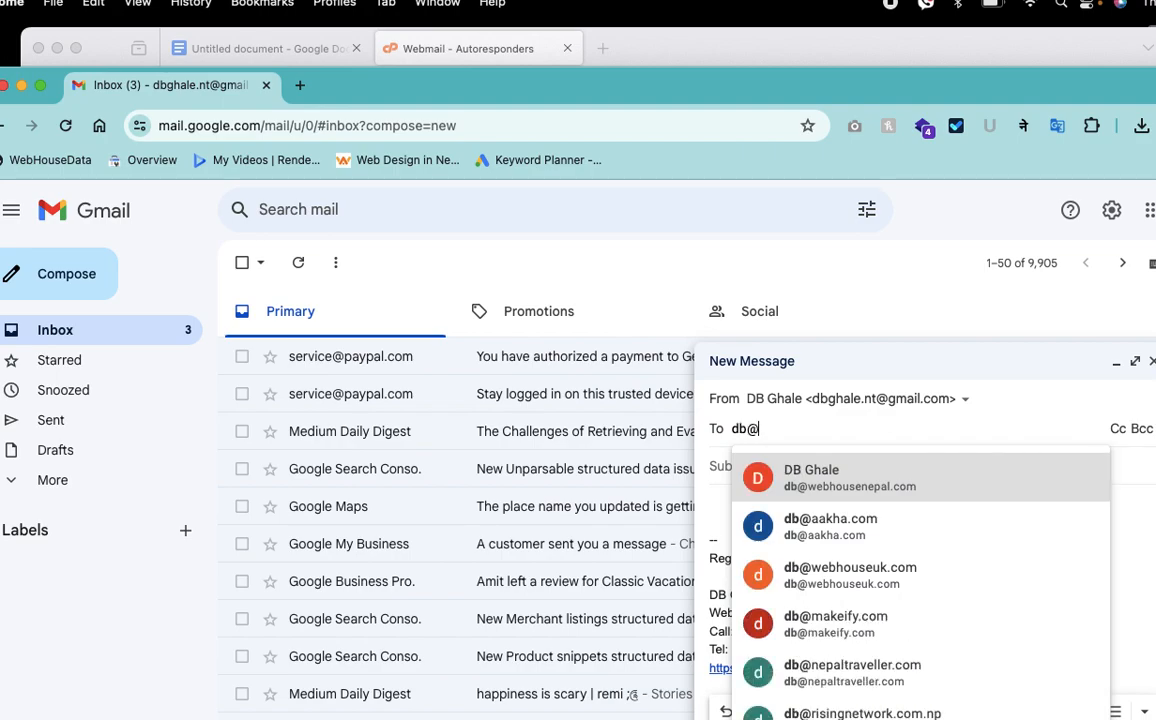
click(830, 528)
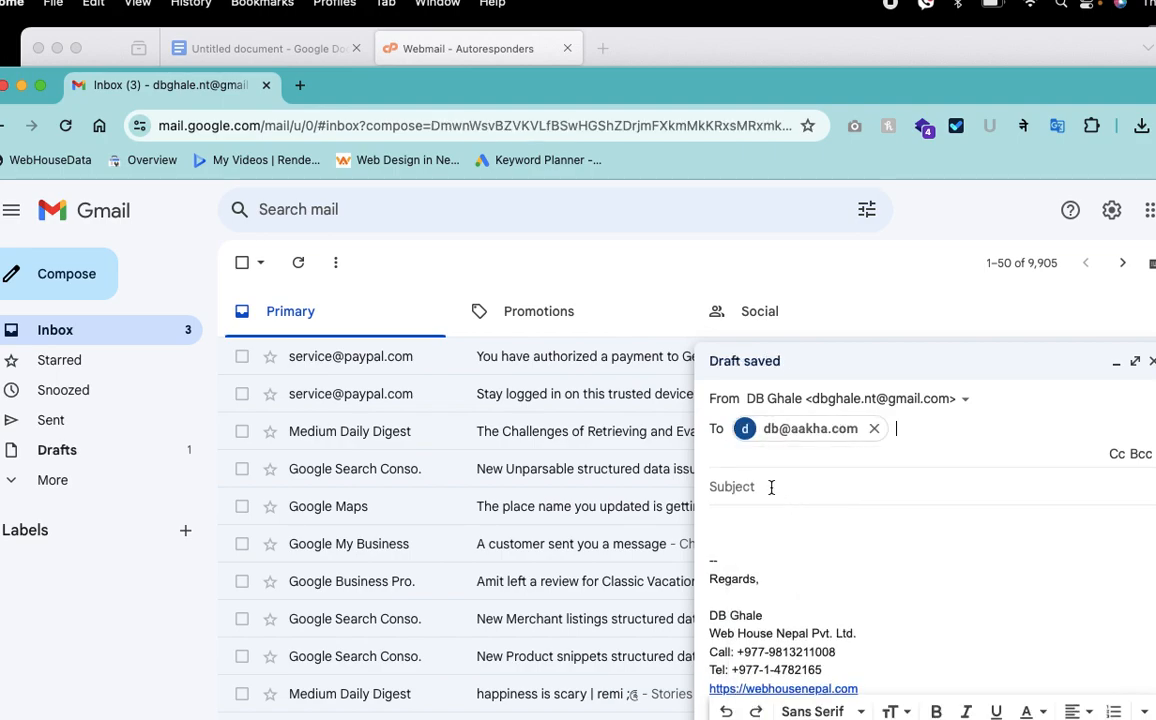
text(Hi This is)
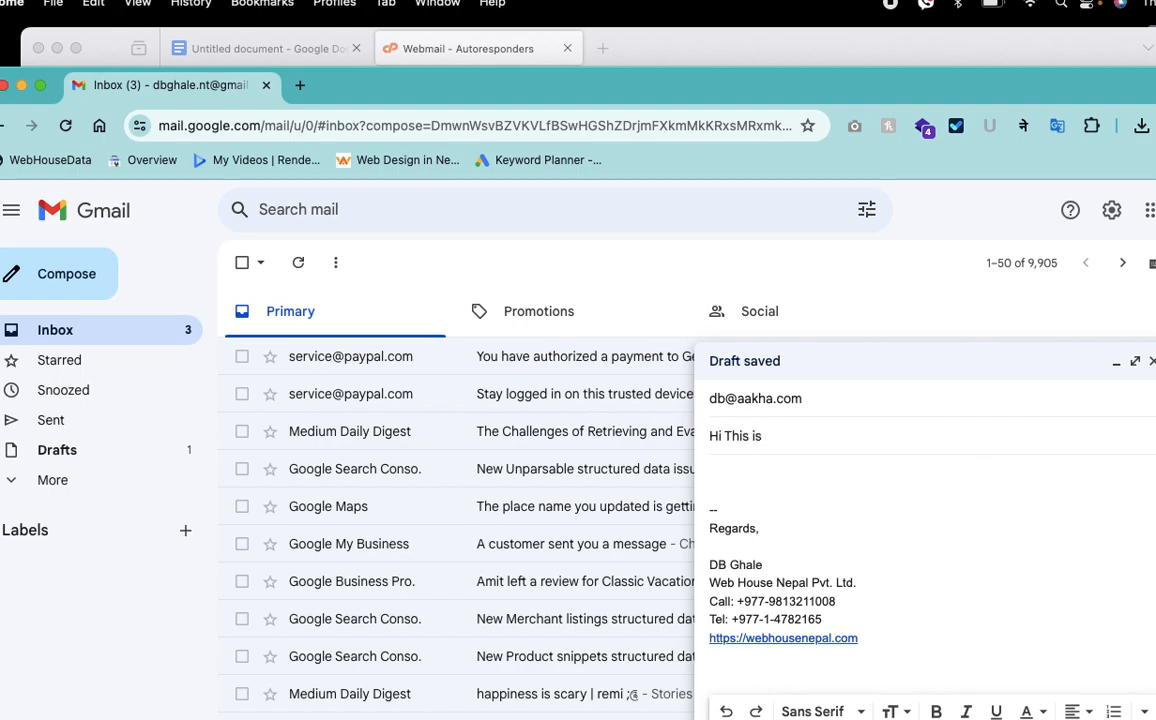
text(test for)
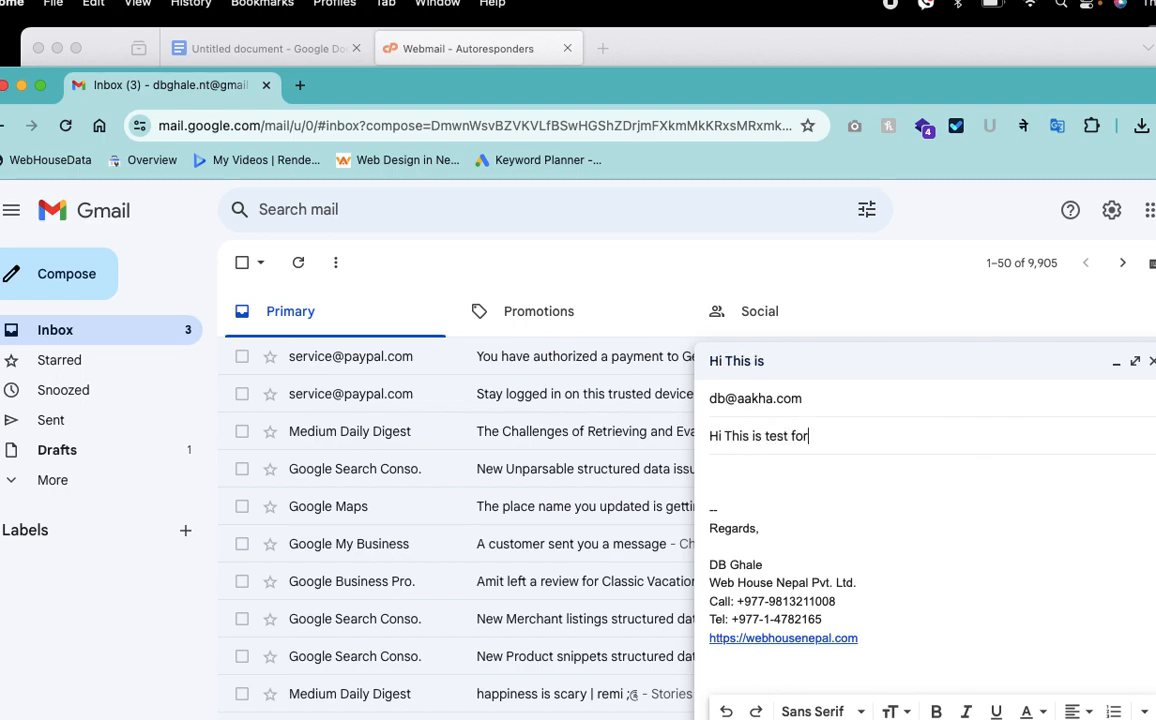
text(a)
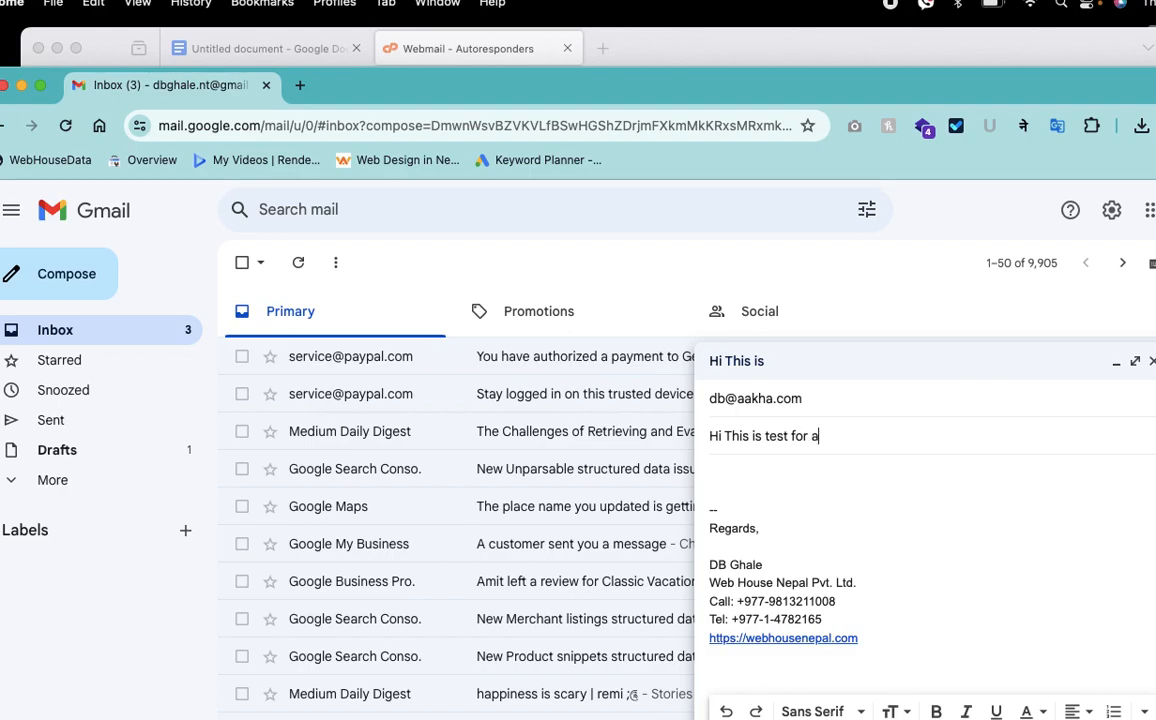
text(uto reply)
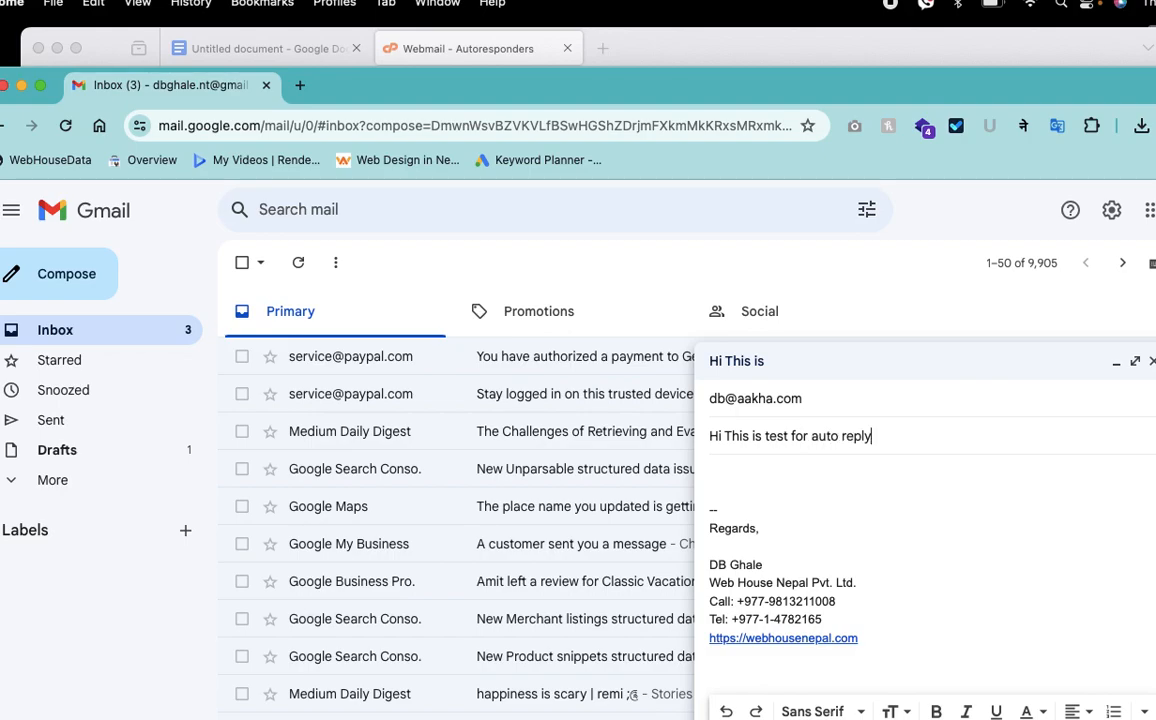
text(hi H)
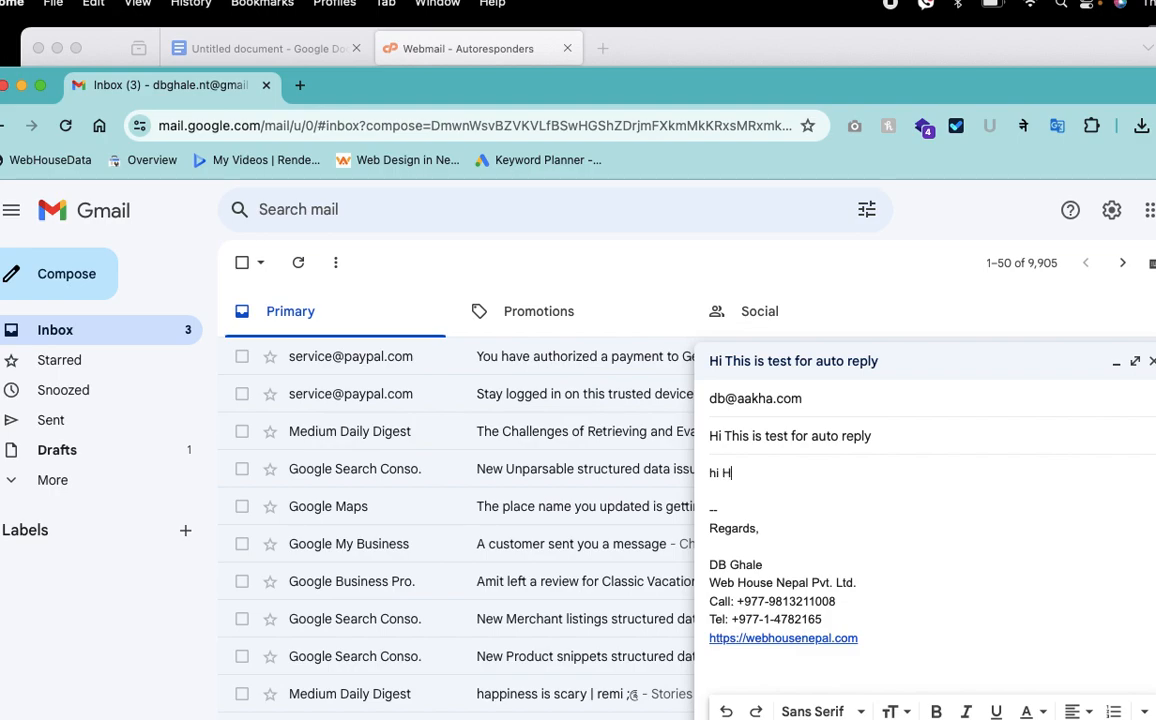
text(i)
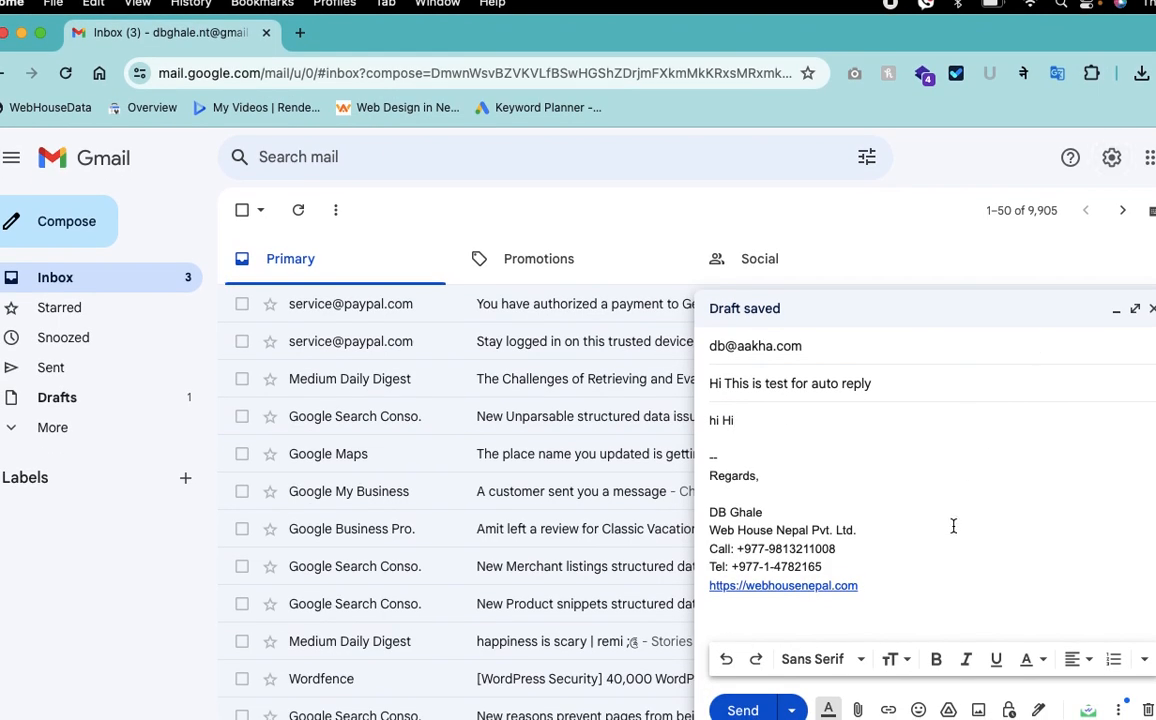
click(742, 710)
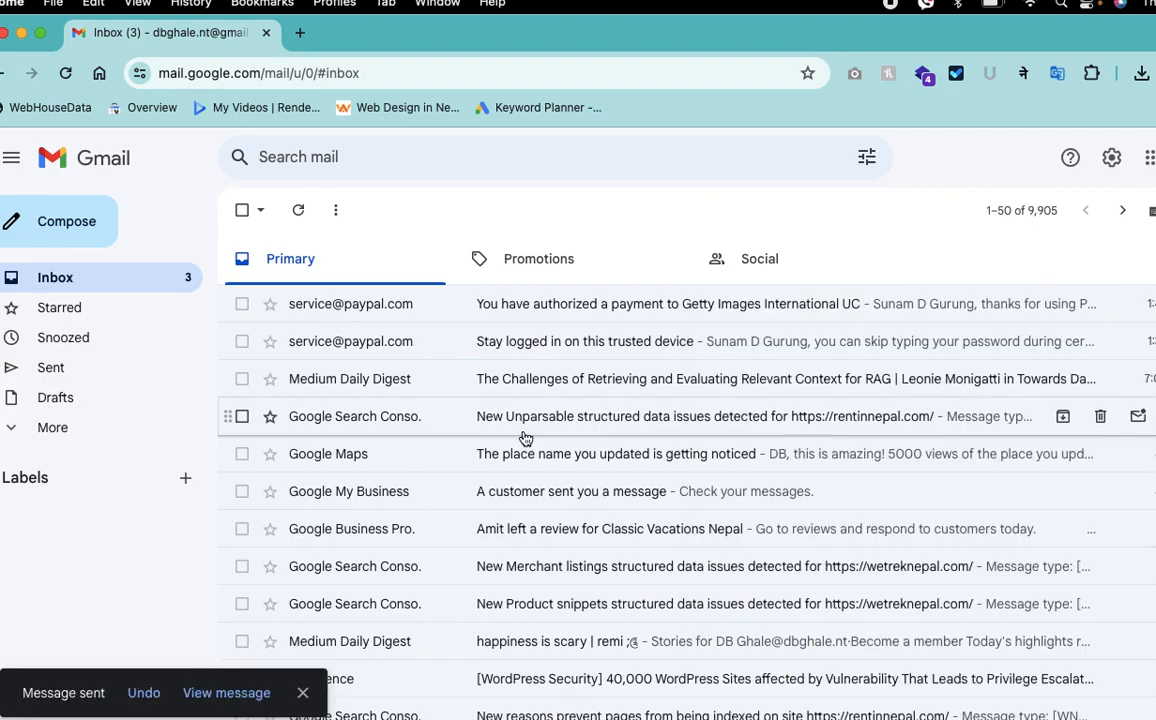
mouse_move(144, 308)
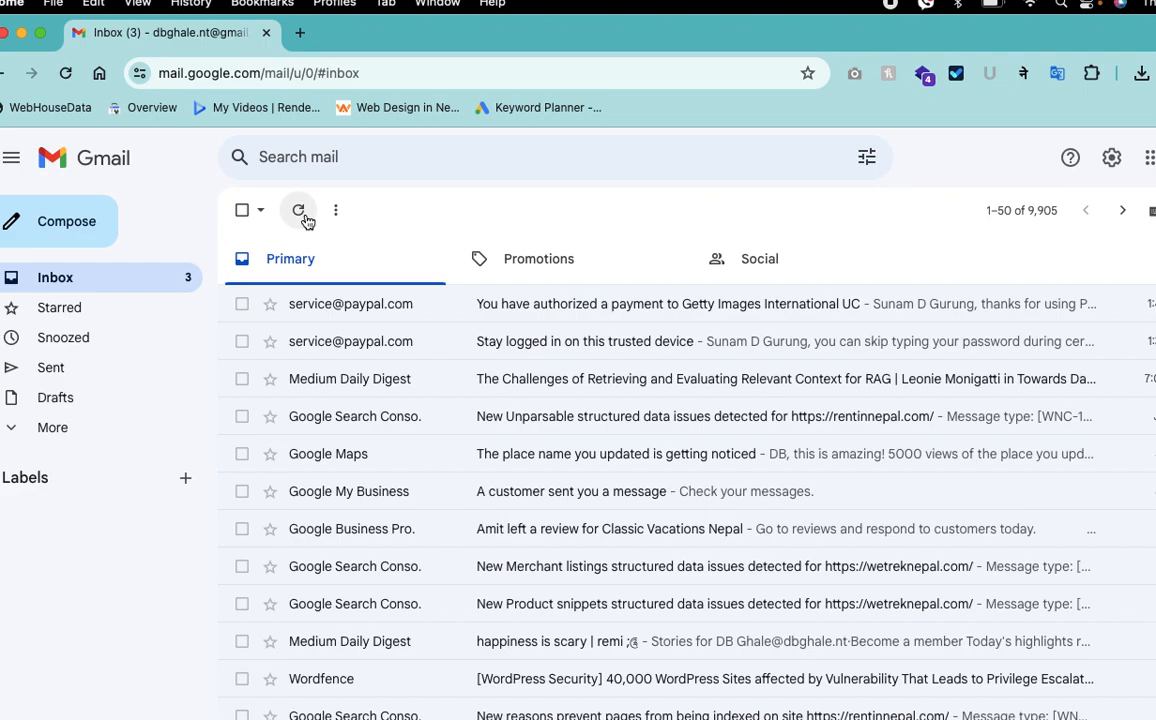
Refresh the inbox and reload Gmail while waiting for the autoreply.
click(300, 210)
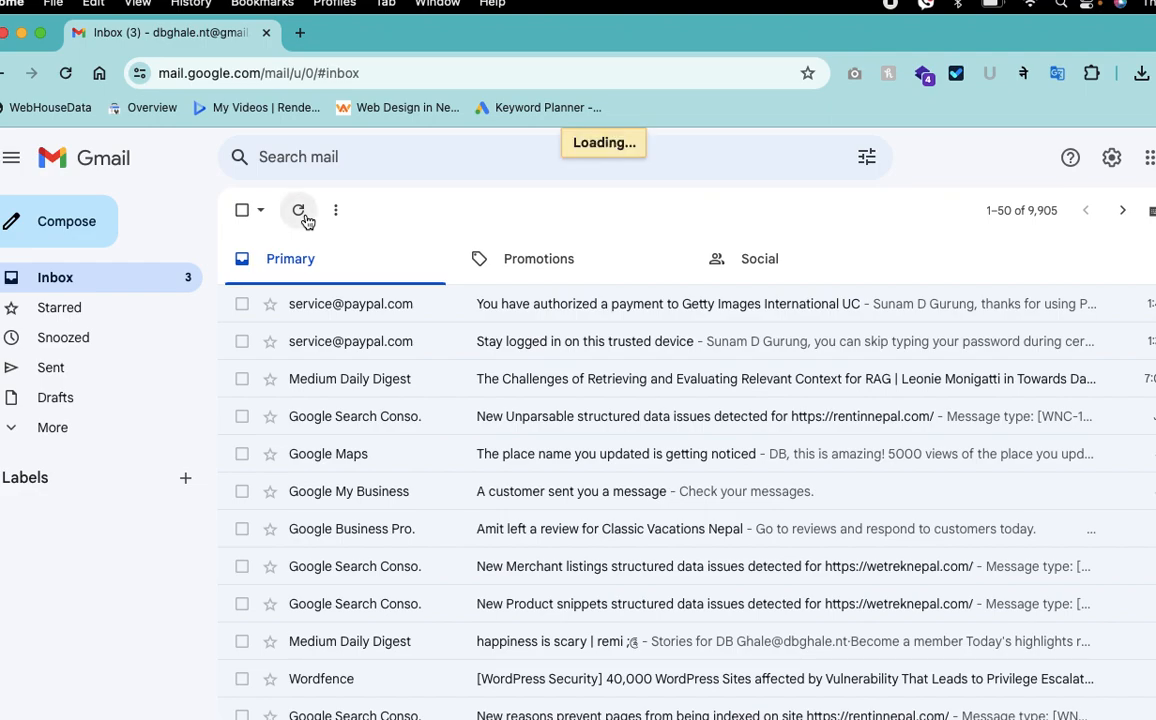
click(300, 210)
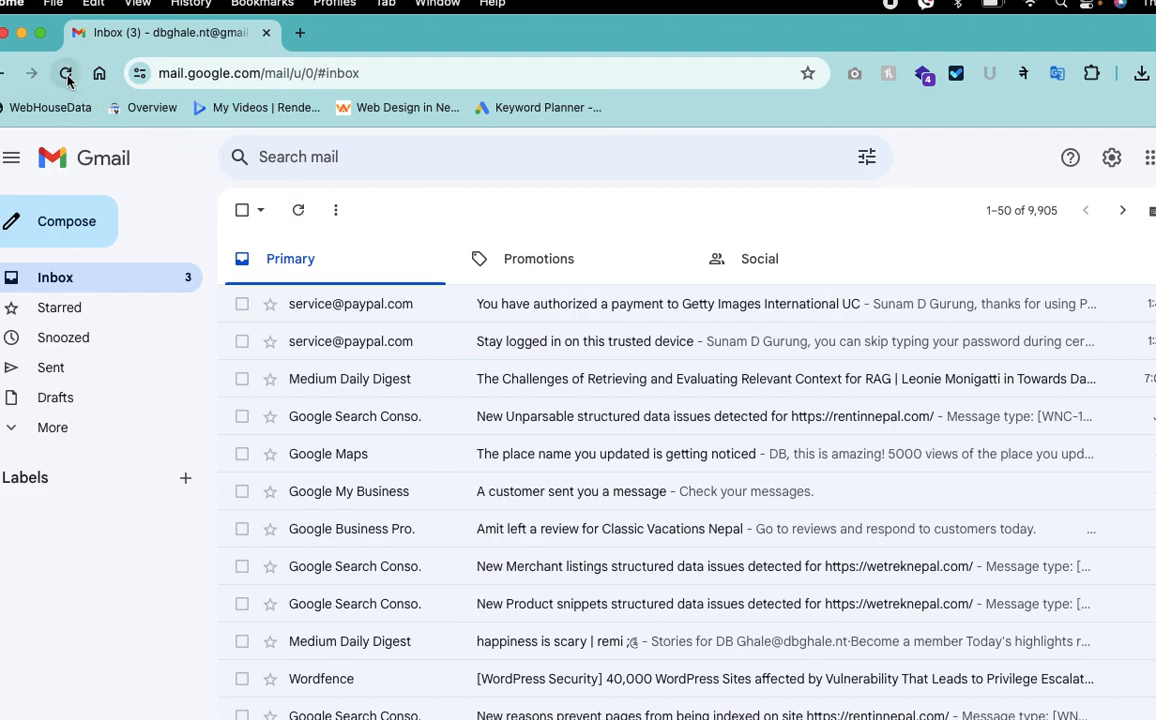
click(66, 72)
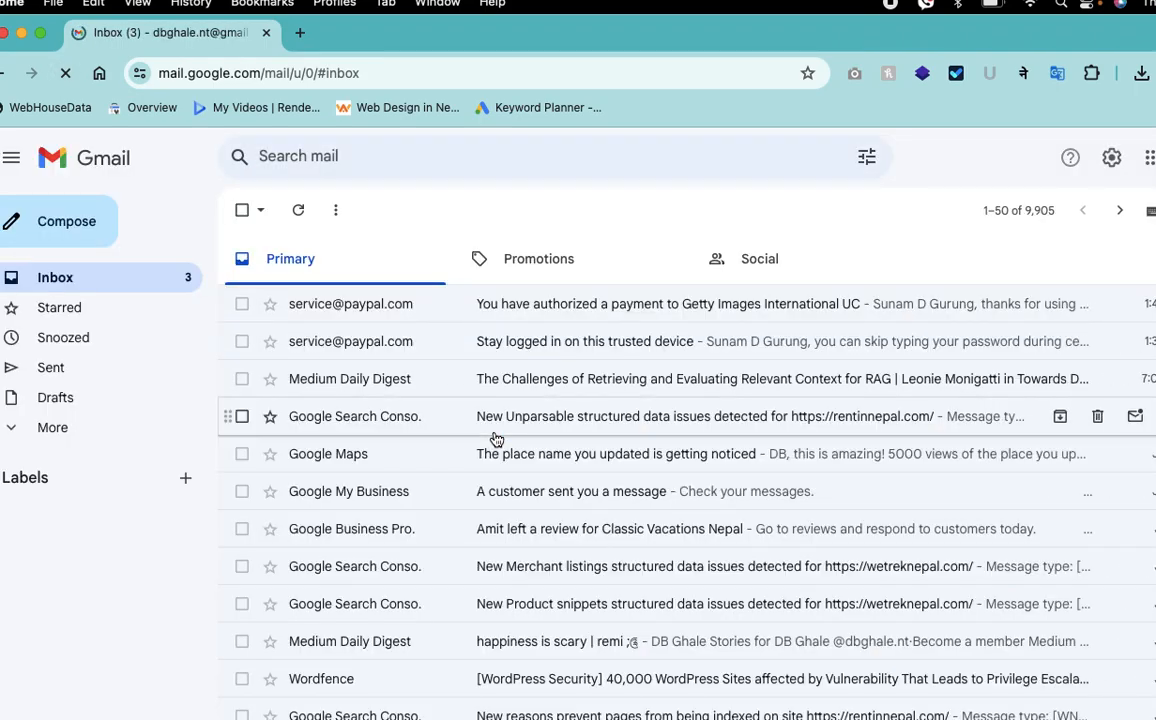
click(298, 210)
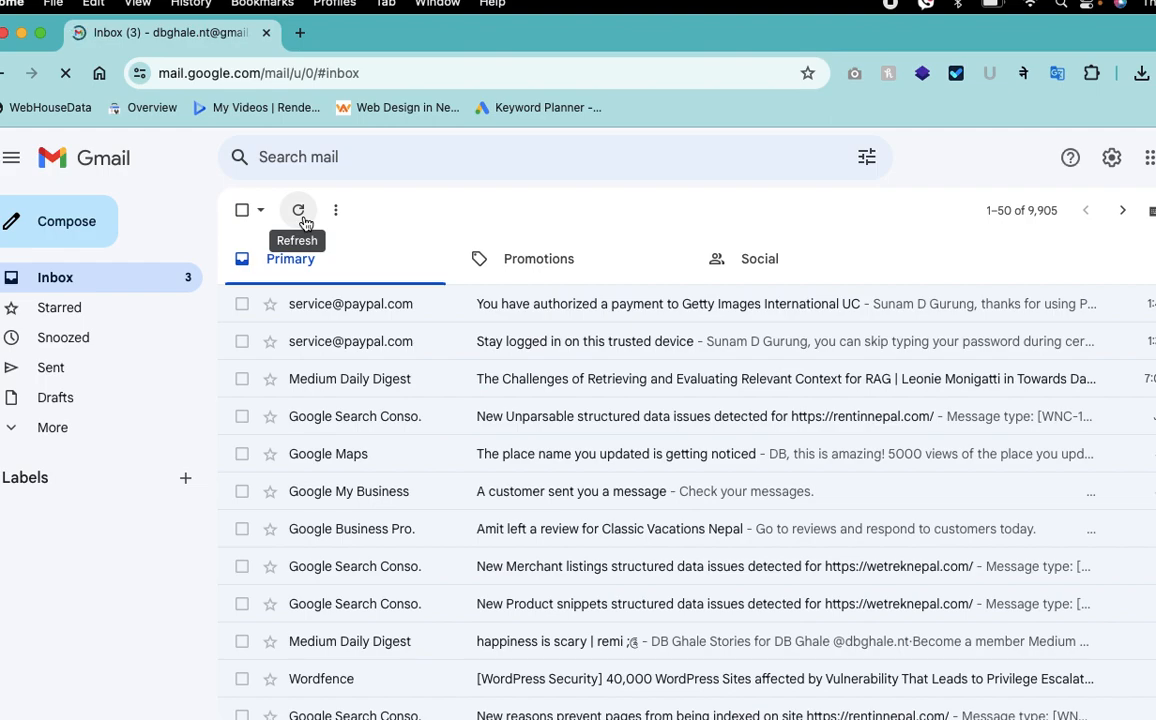
click(52, 428)
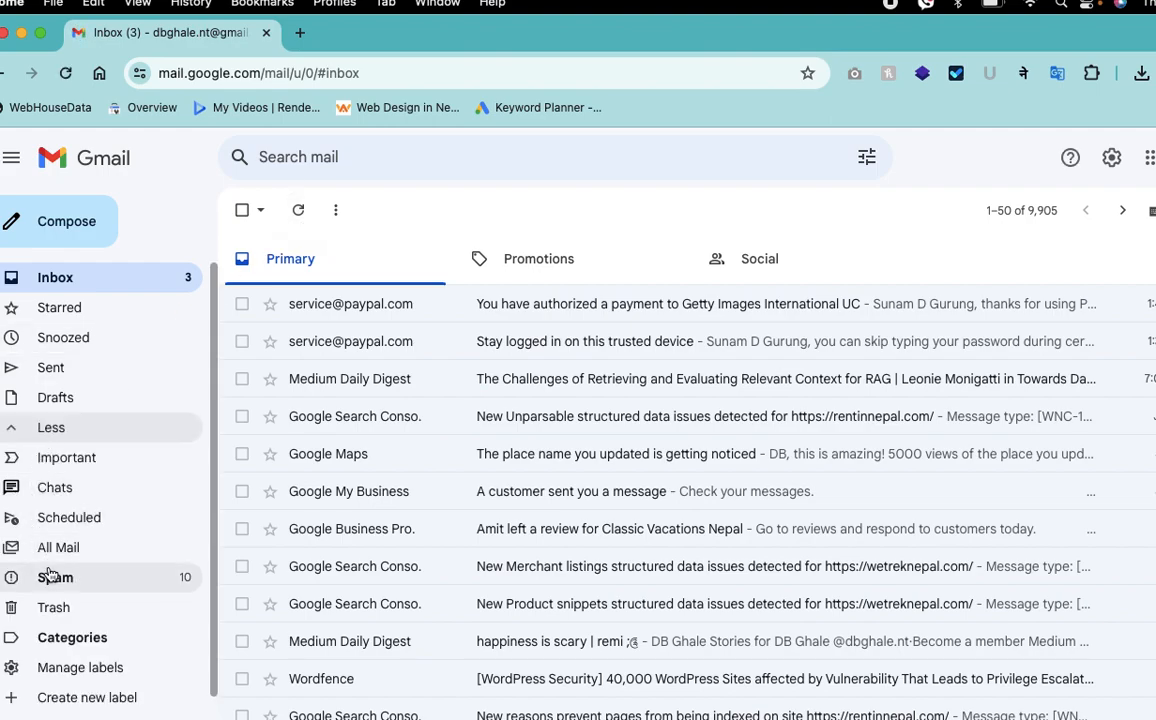
click(56, 576)
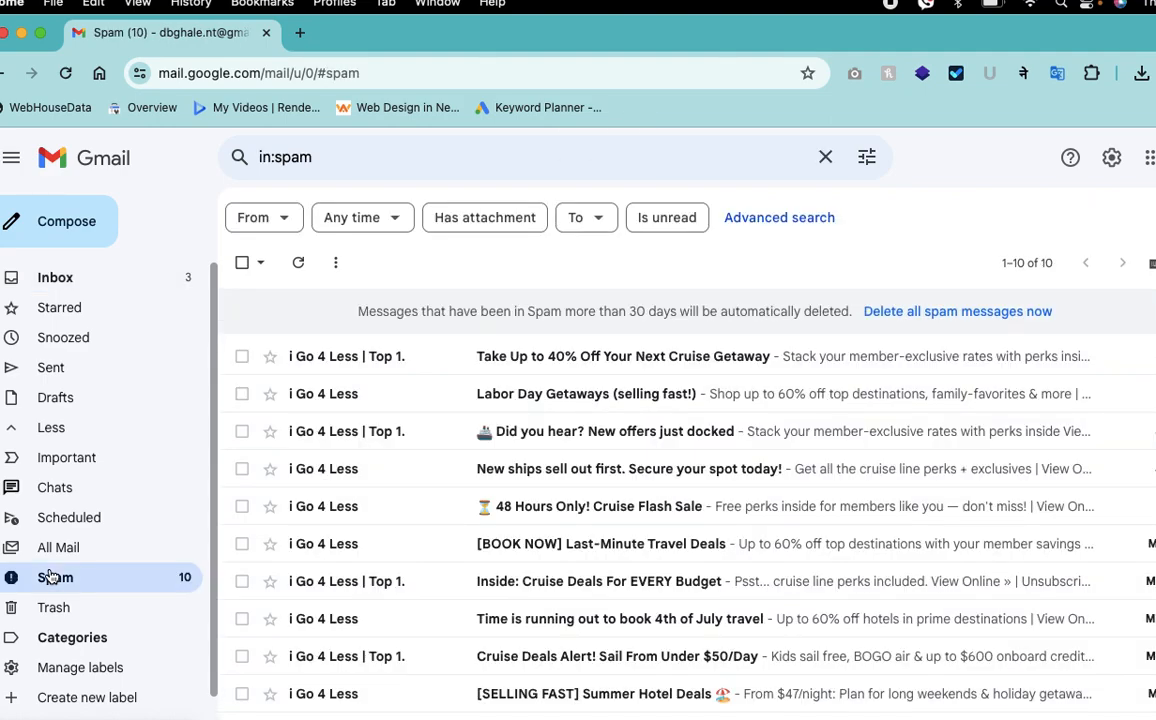
click(56, 276)
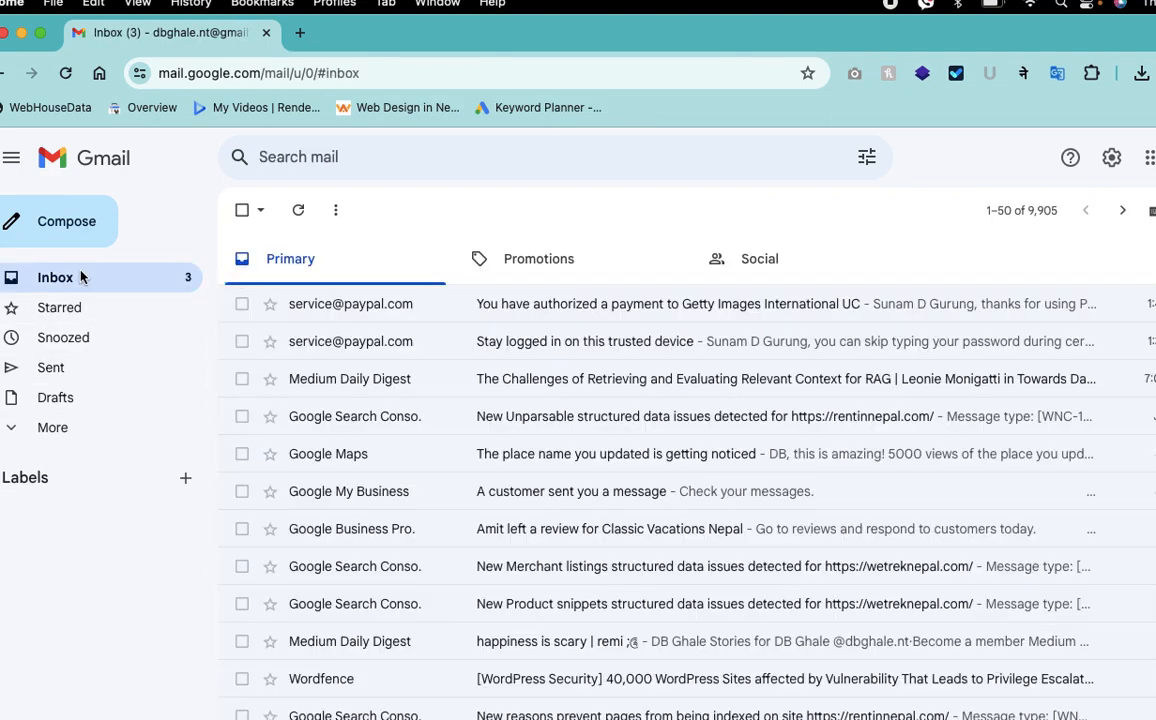
click(298, 210)
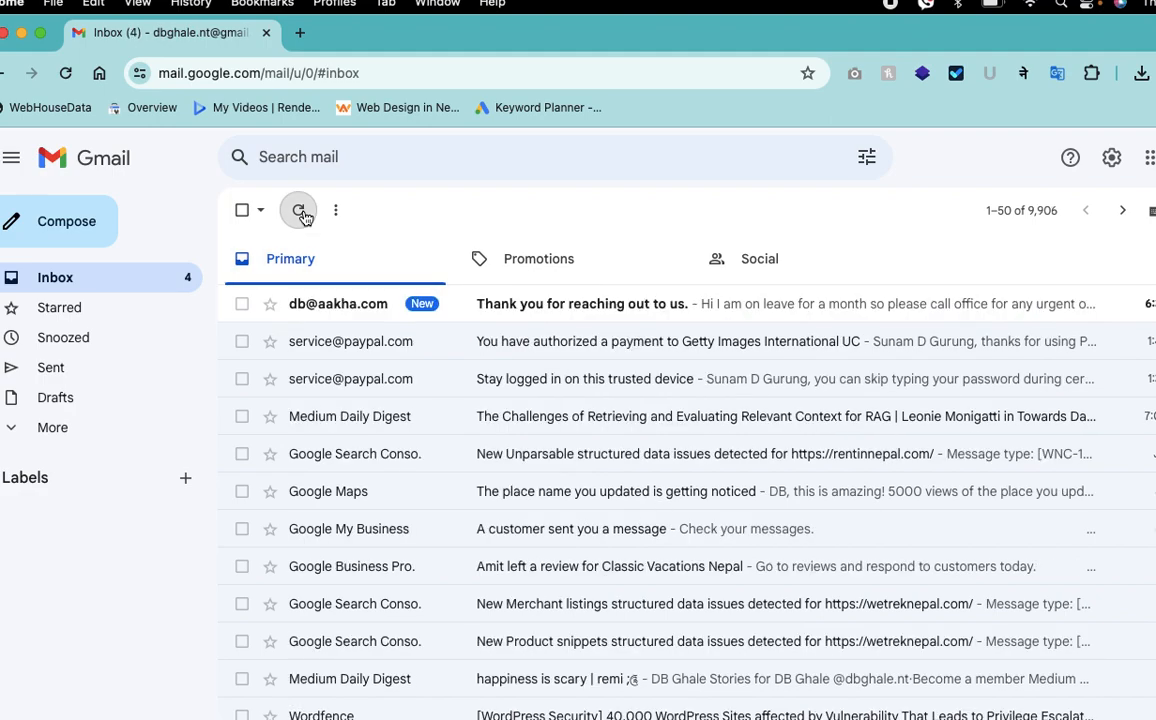
click(582, 304)
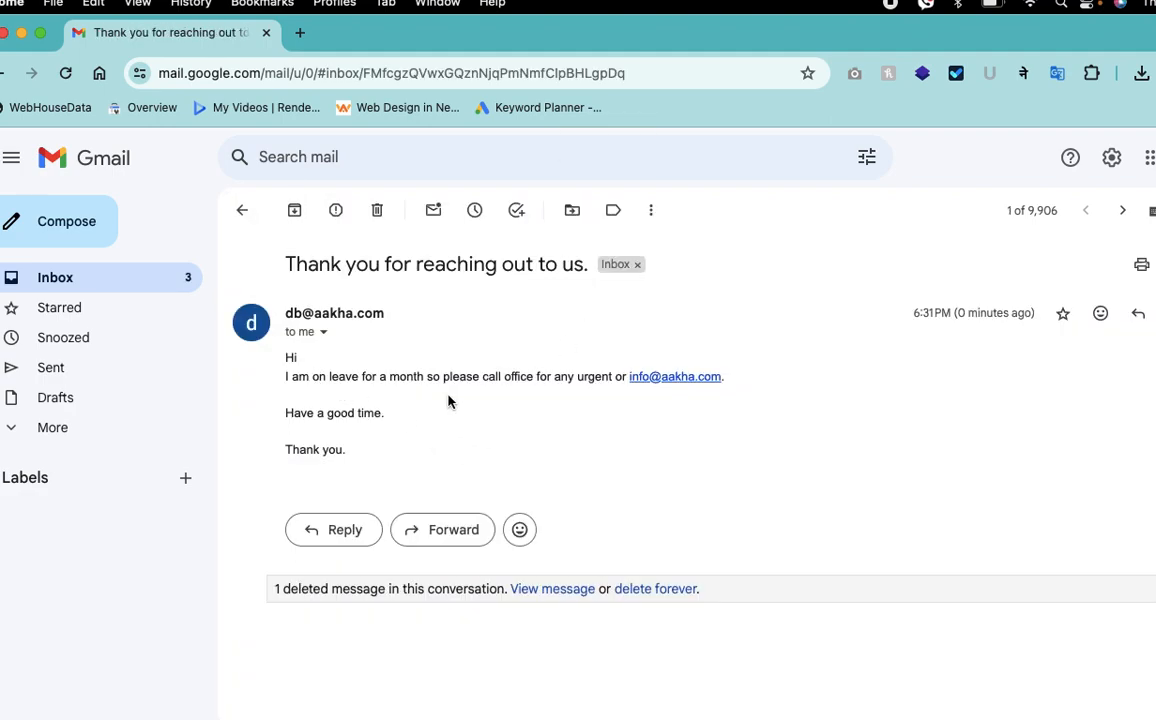
mouse_move(594, 416)
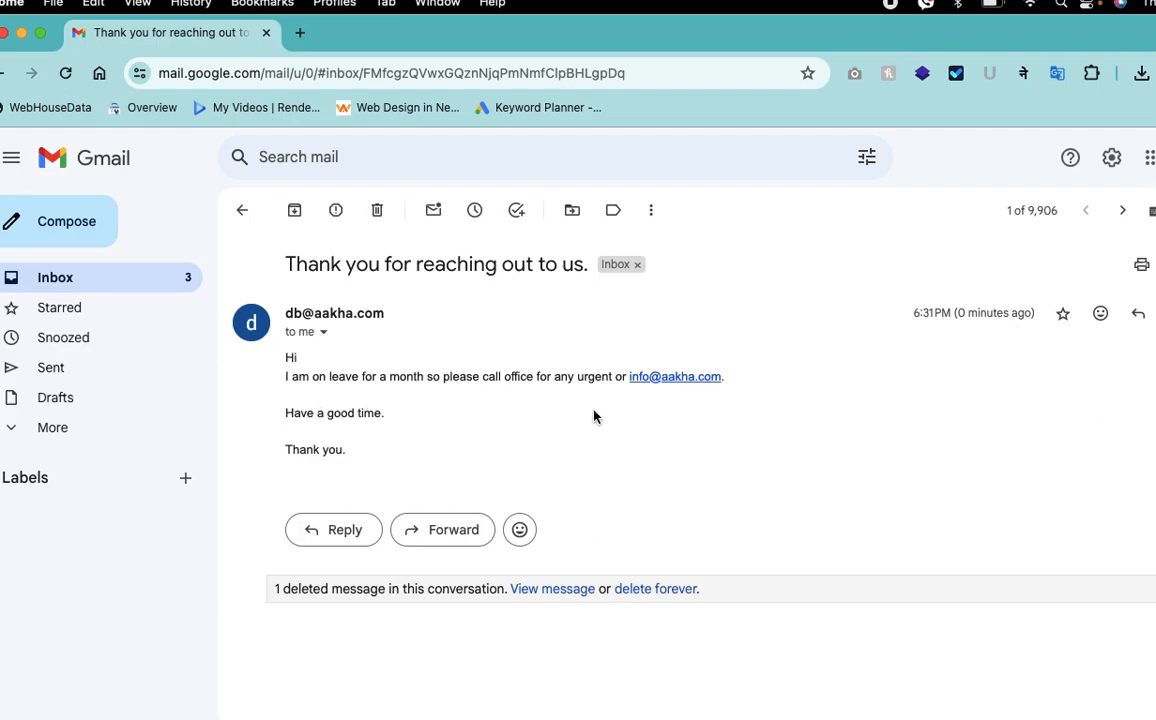
mouse_move(312, 448)
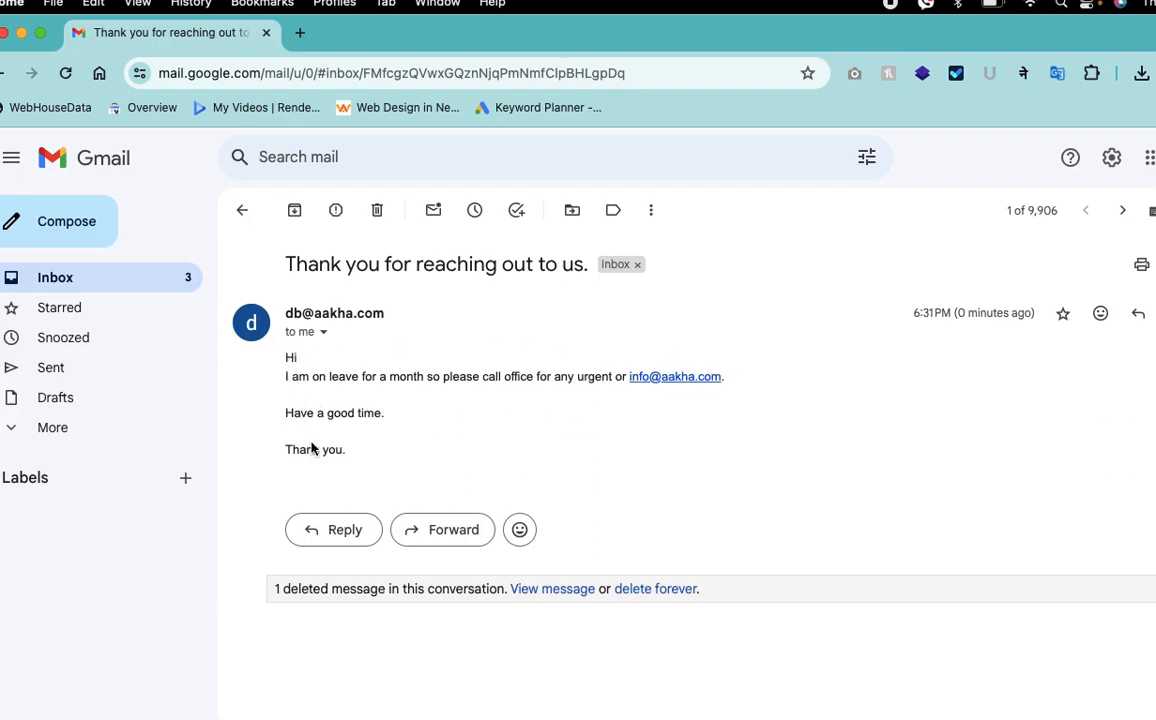
mouse_move(296, 356)
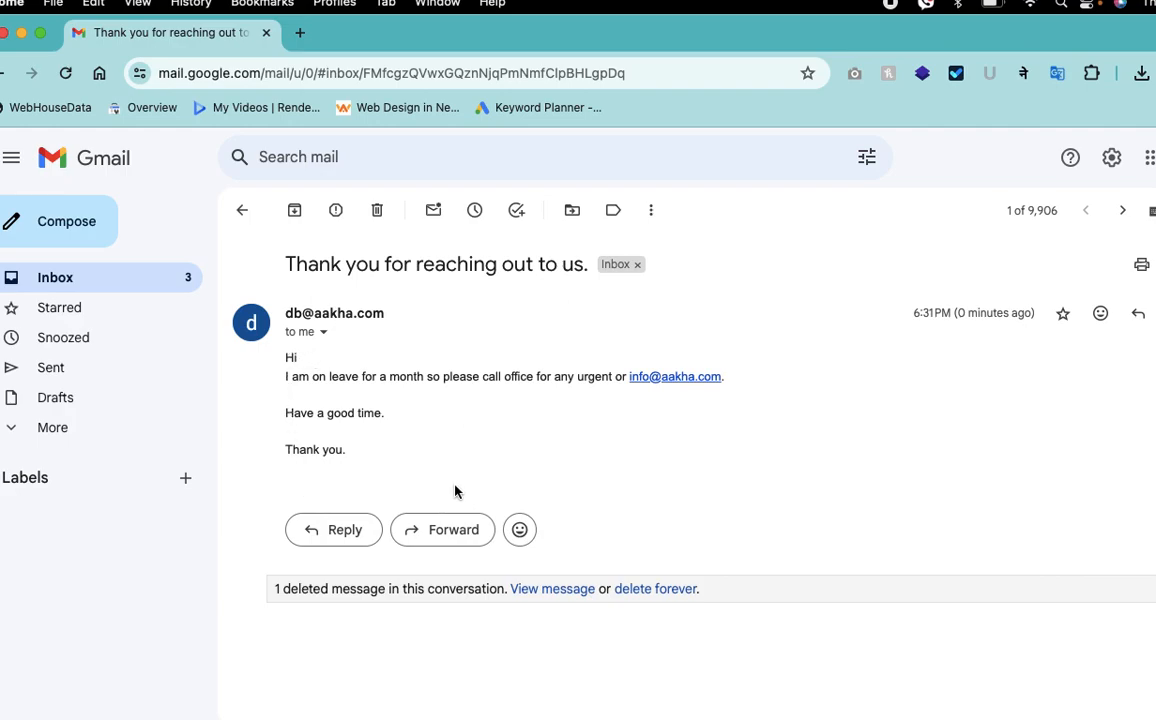
mouse_move(340, 400)
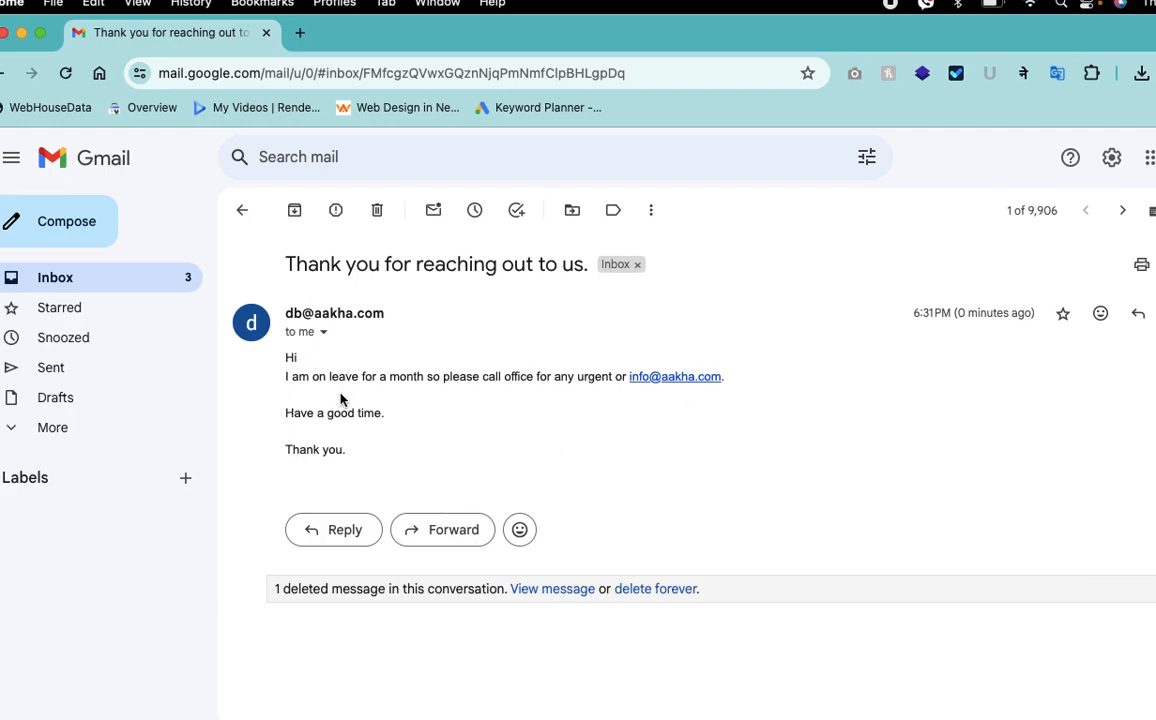
click(468, 48)
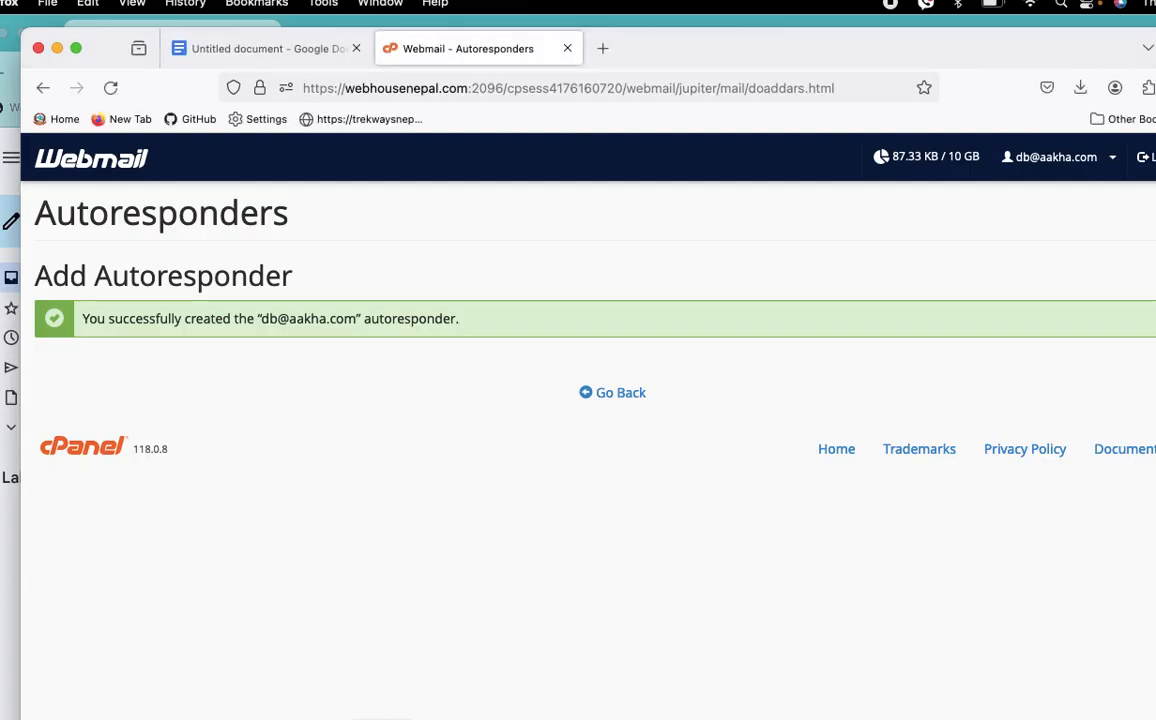
Switch to the 'Untitled document - Google Docs' tab.
click(264, 48)
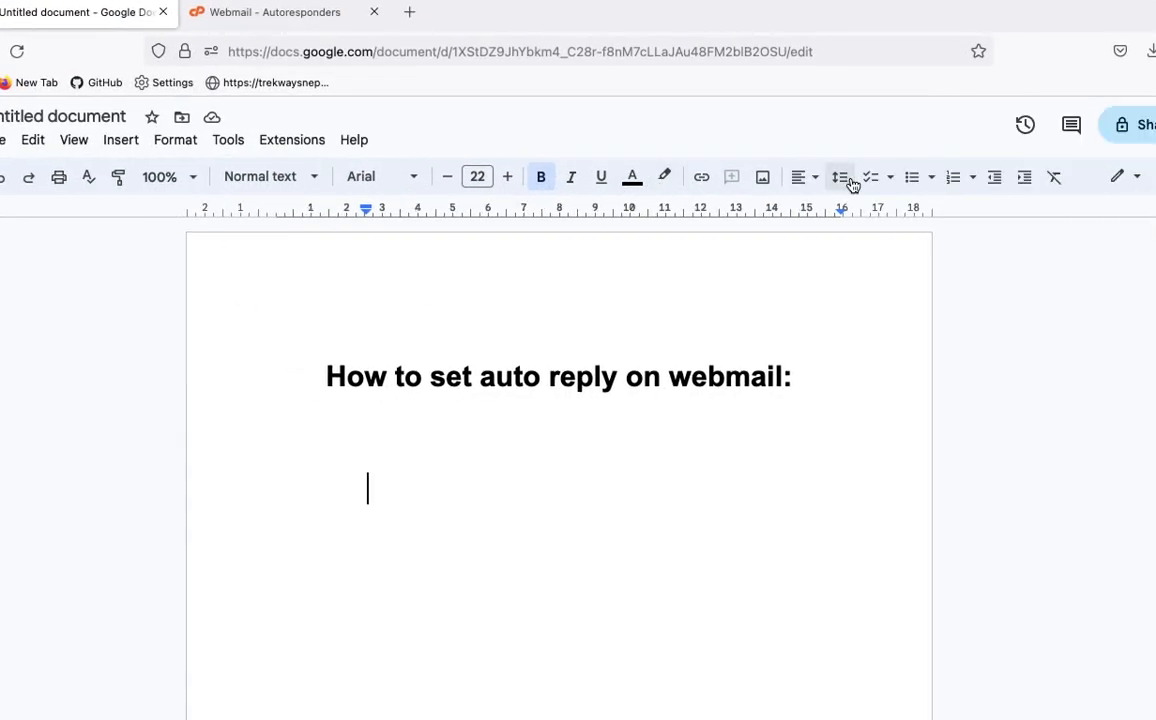
Start a numbered list with Login webmail, Webmail home, Autoresponder and Create.
click(952, 176)
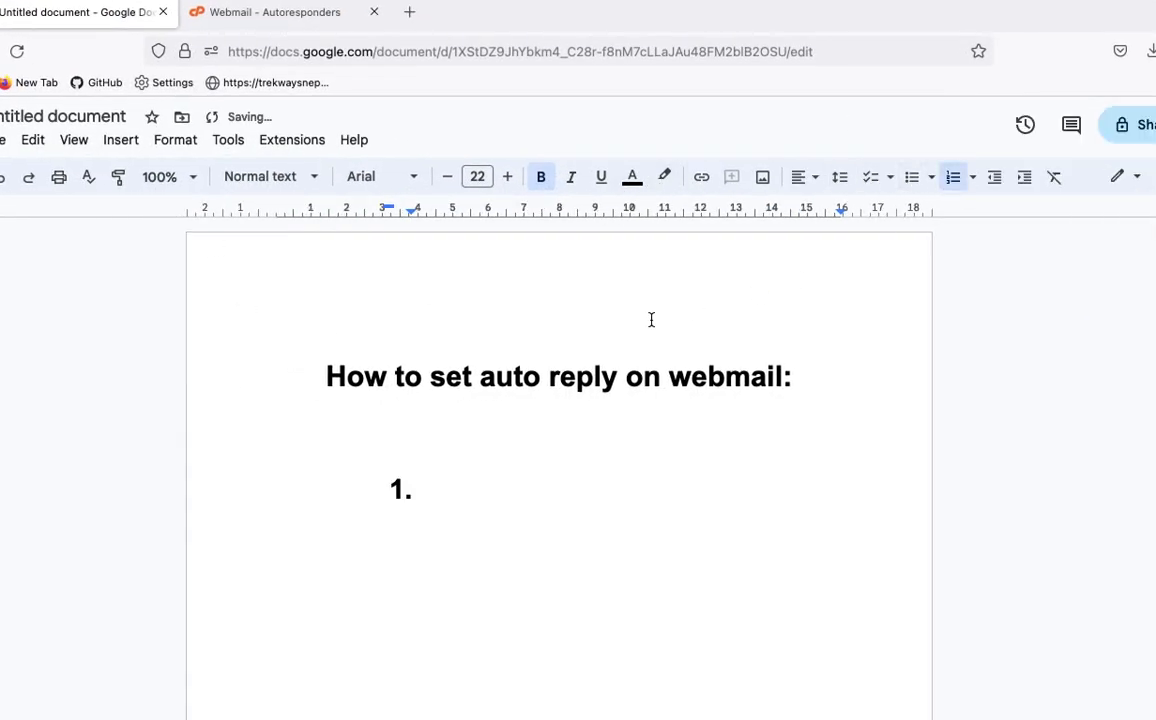
text(Login webmail)
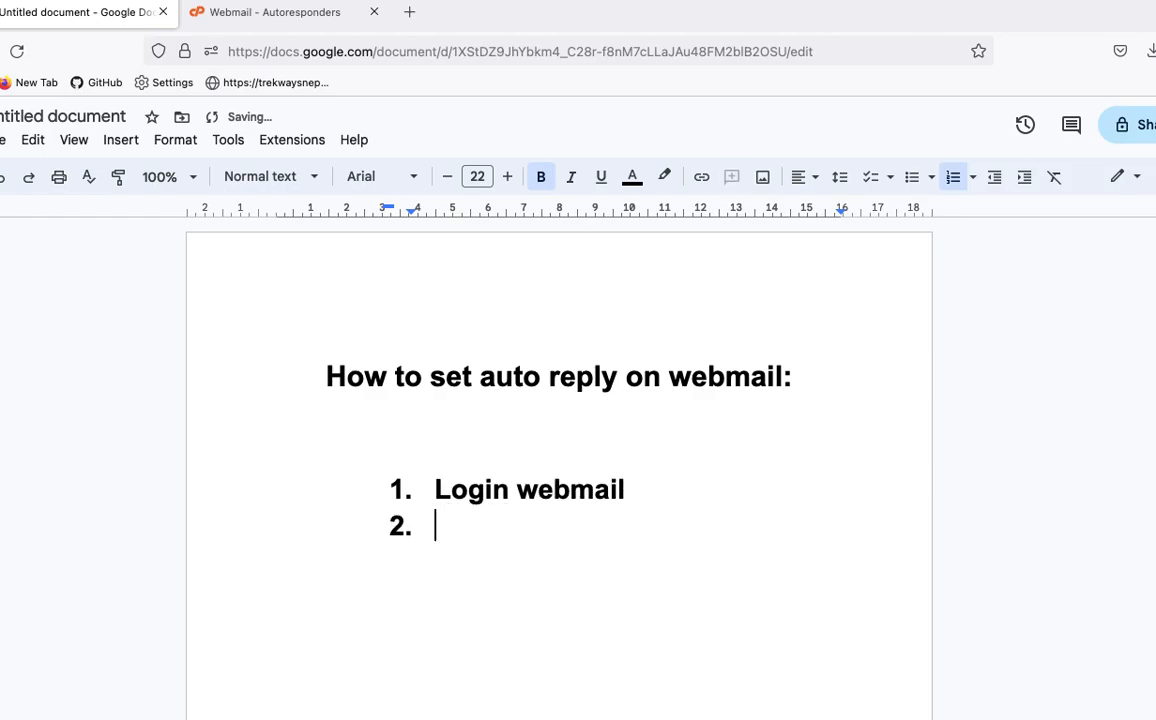
text(we)
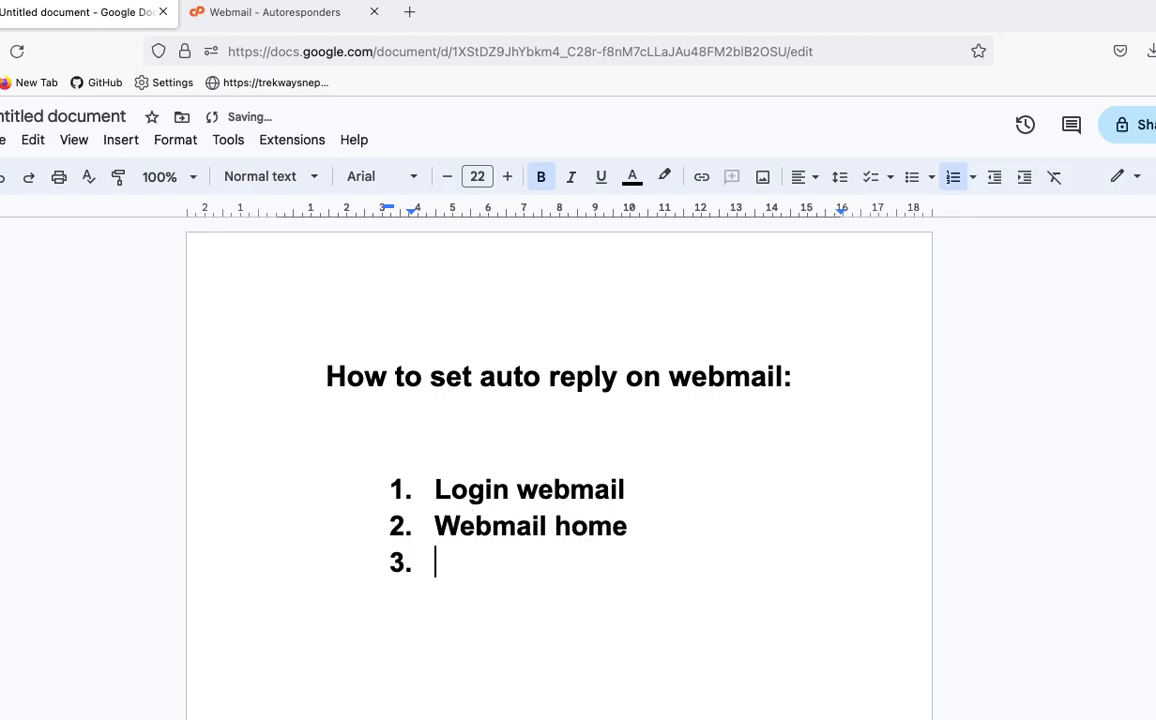
text(au)
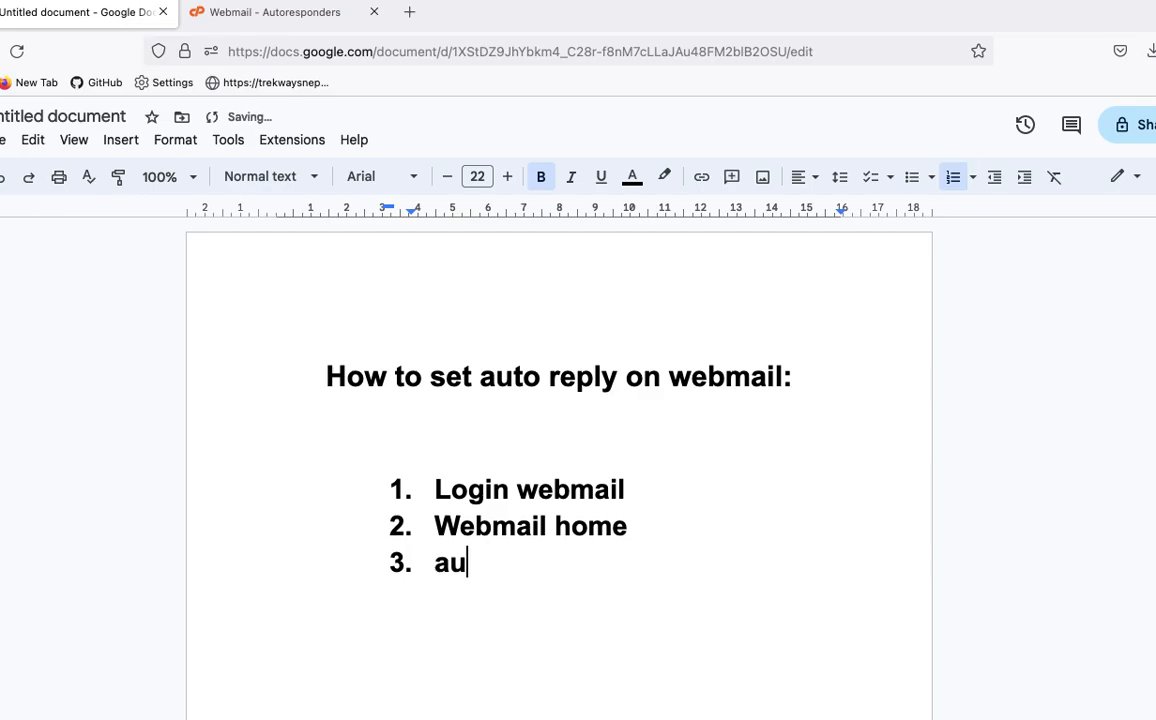
text(tores)
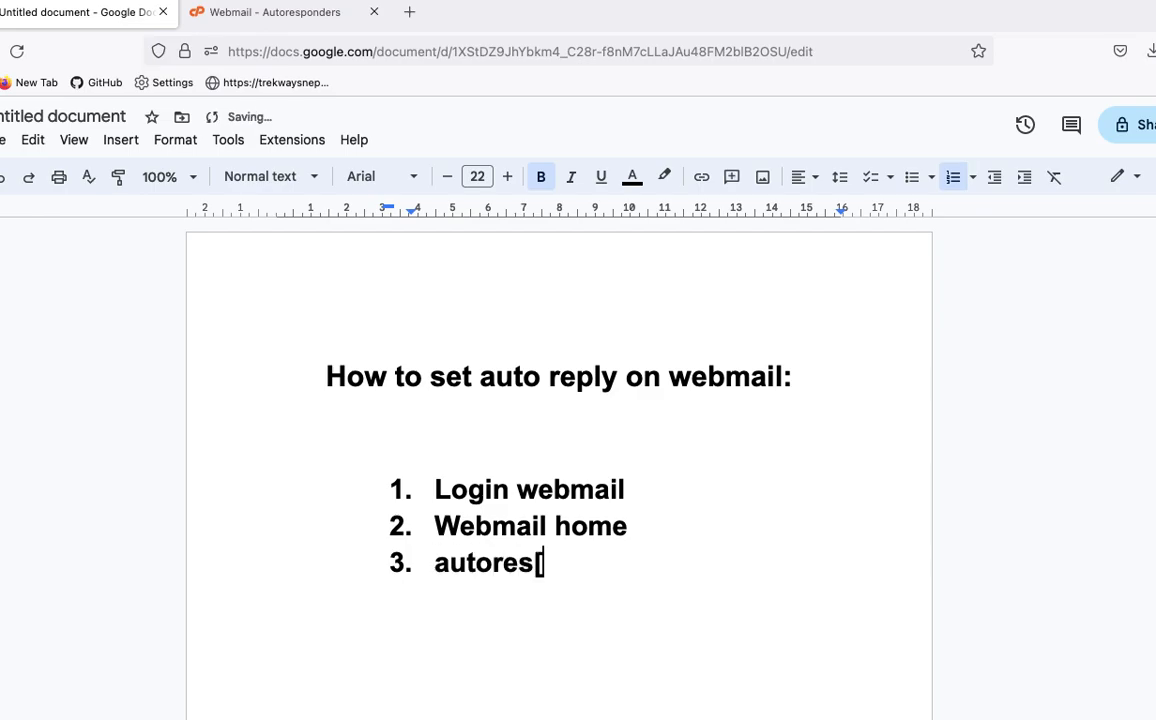
text(ponder)
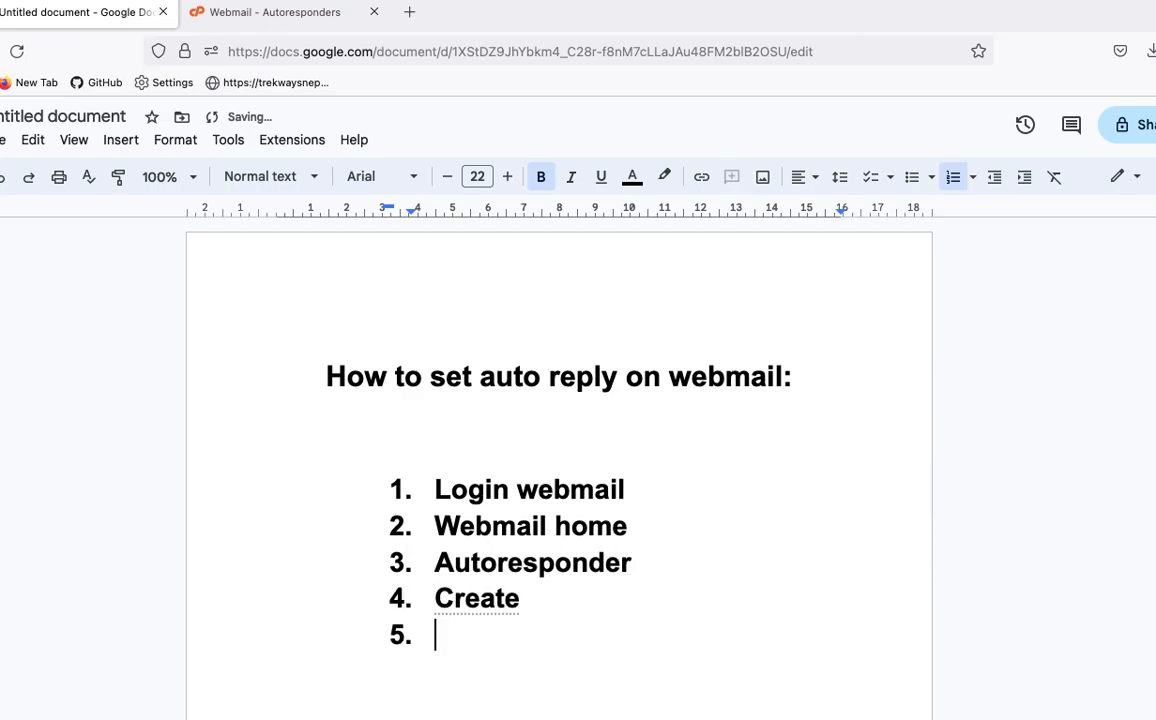
Finish the list with 'Set the subject and message body' and 'Save !!'.
text(Set the s)
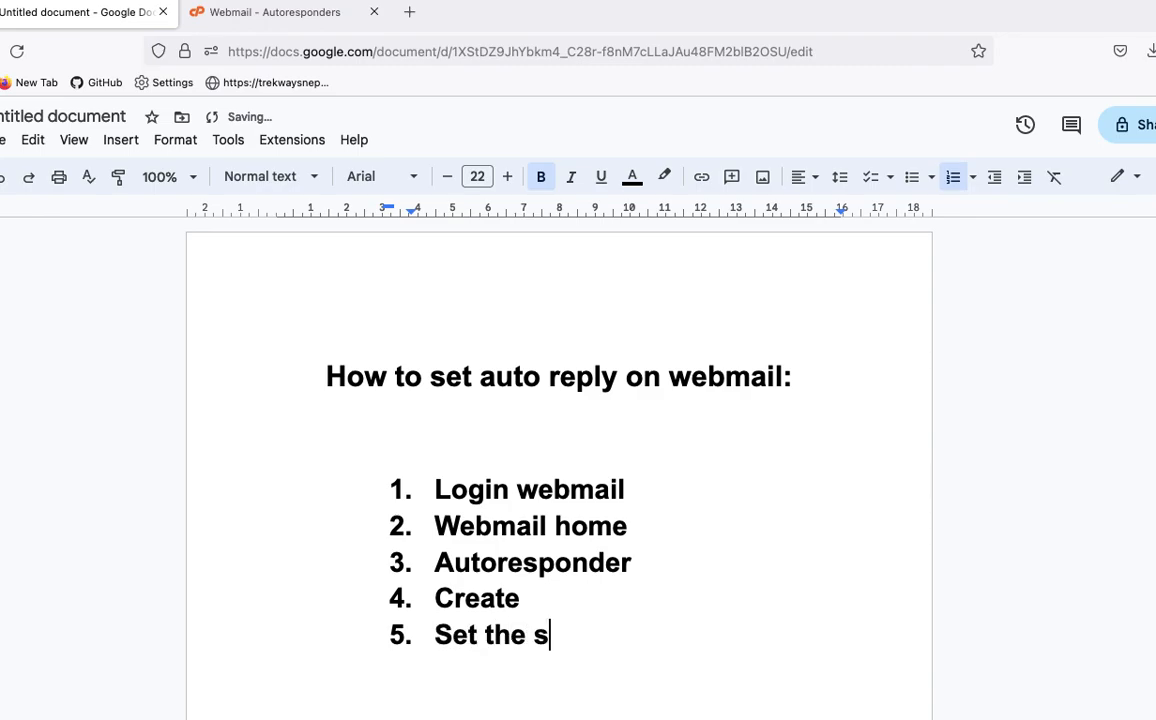
text(ubject)
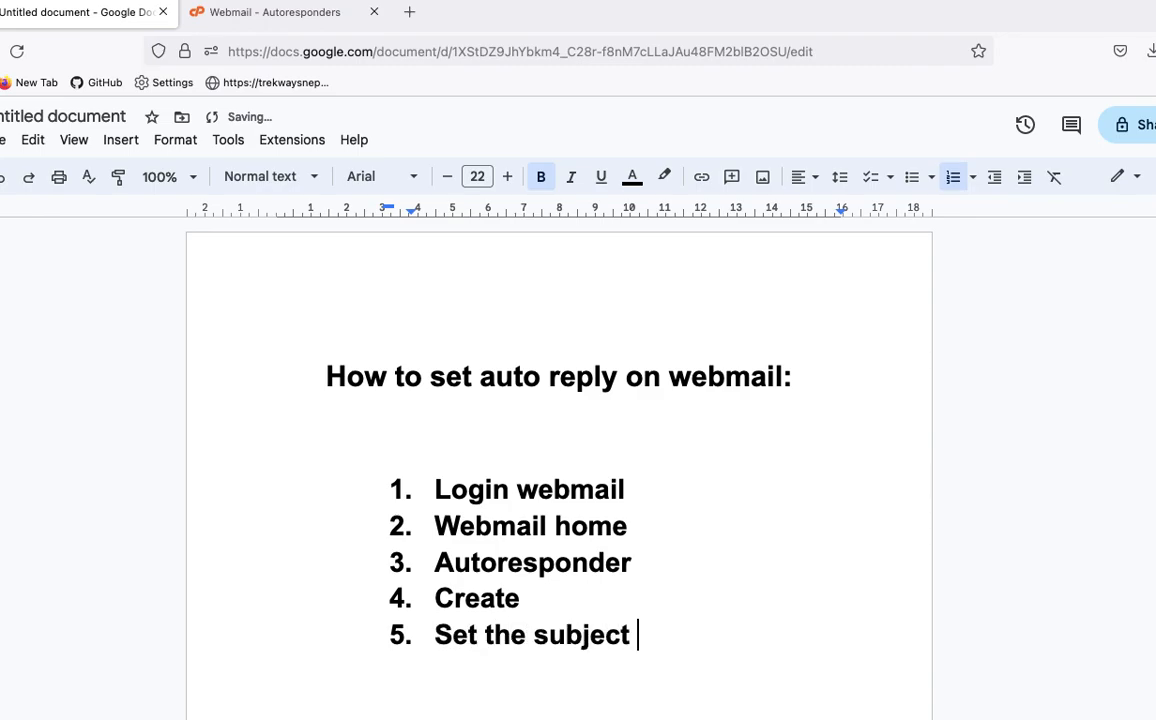
text(and message body)
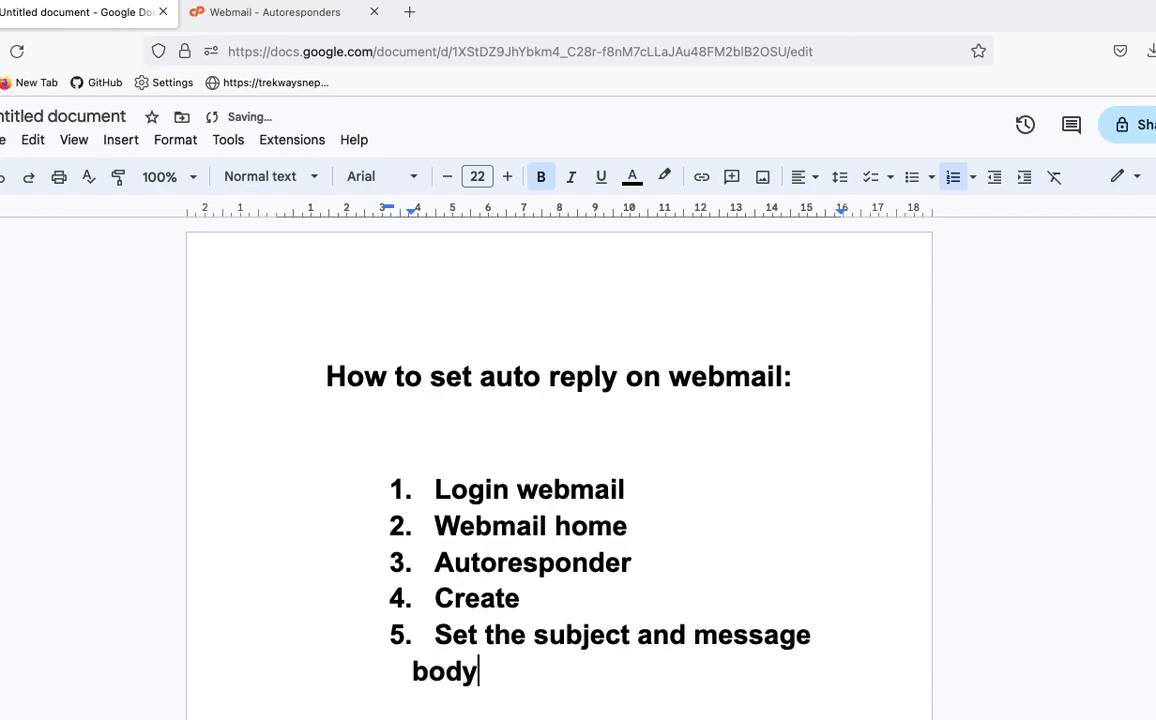
text(save)
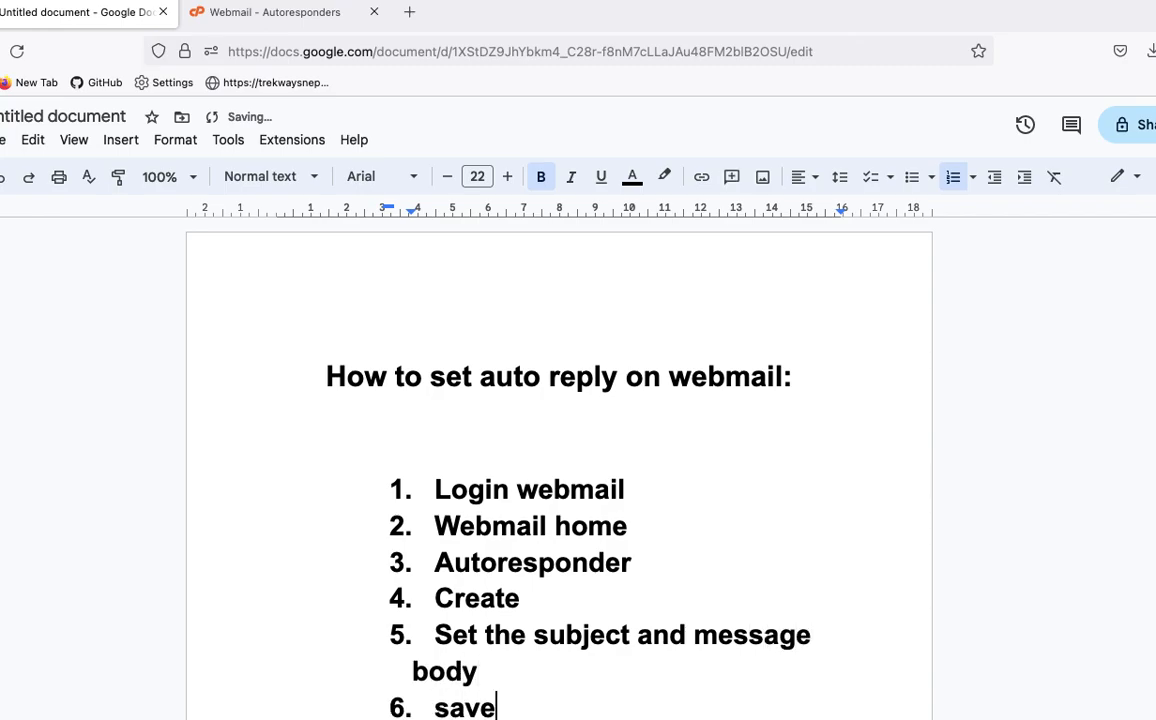
text(Save !!)
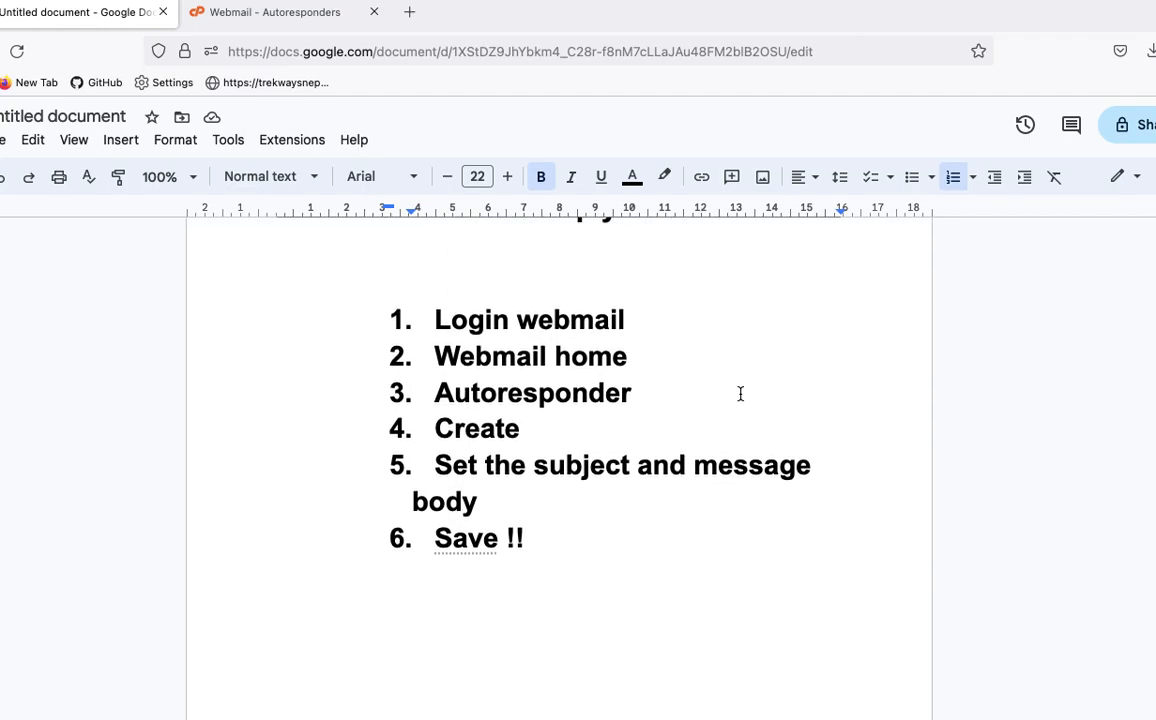
mouse_move(740, 392)
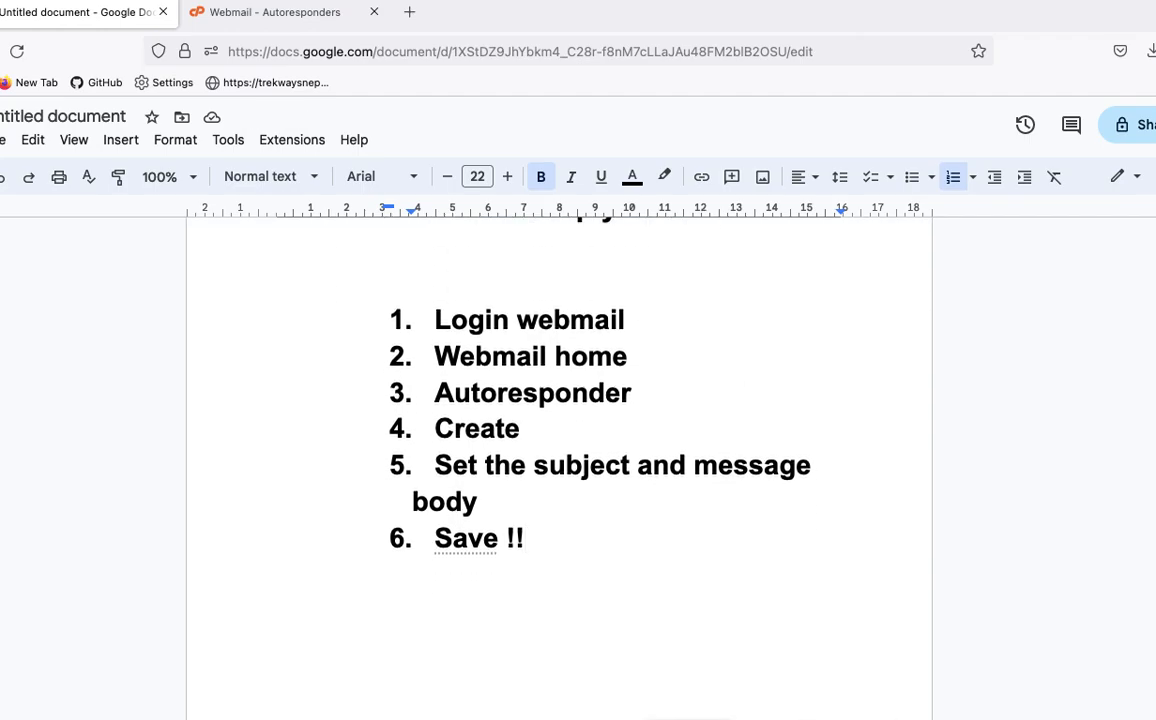